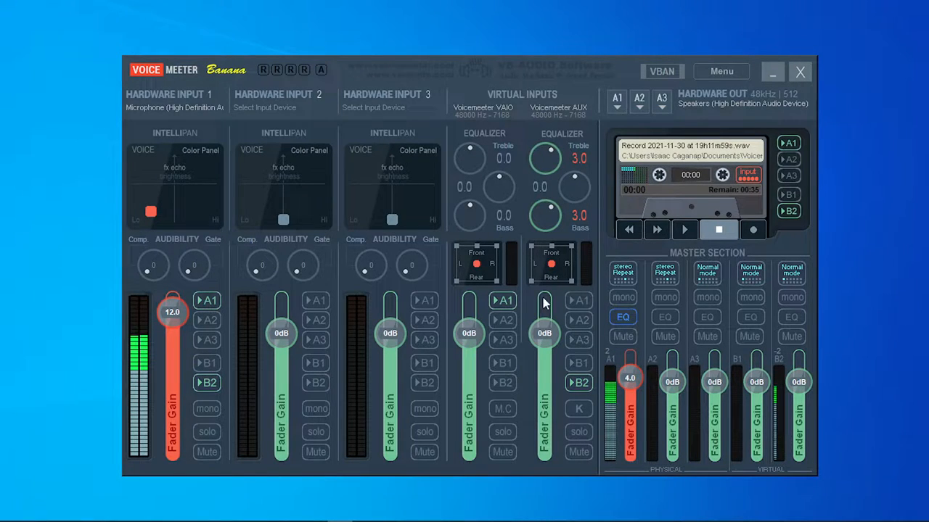
mouse_move(221, 168)
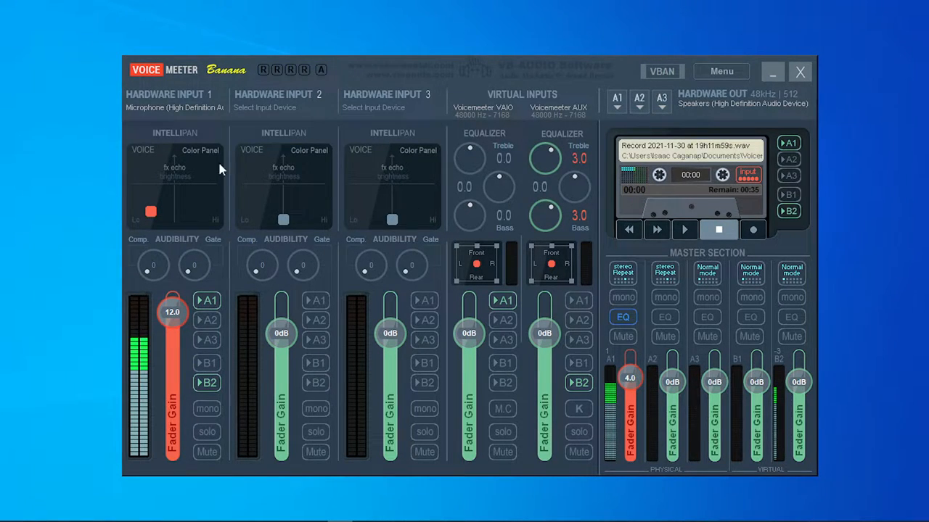
mouse_move(398, 197)
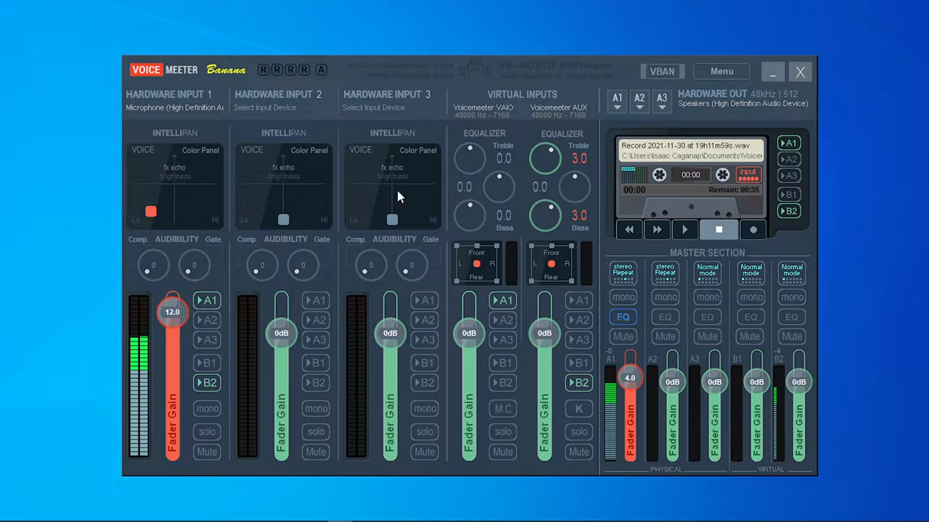
mouse_move(357, 137)
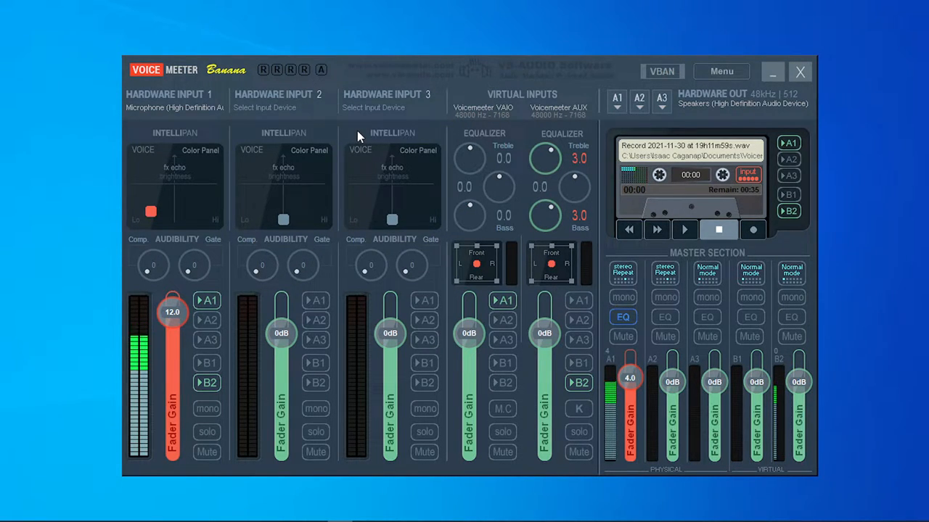
mouse_move(414, 267)
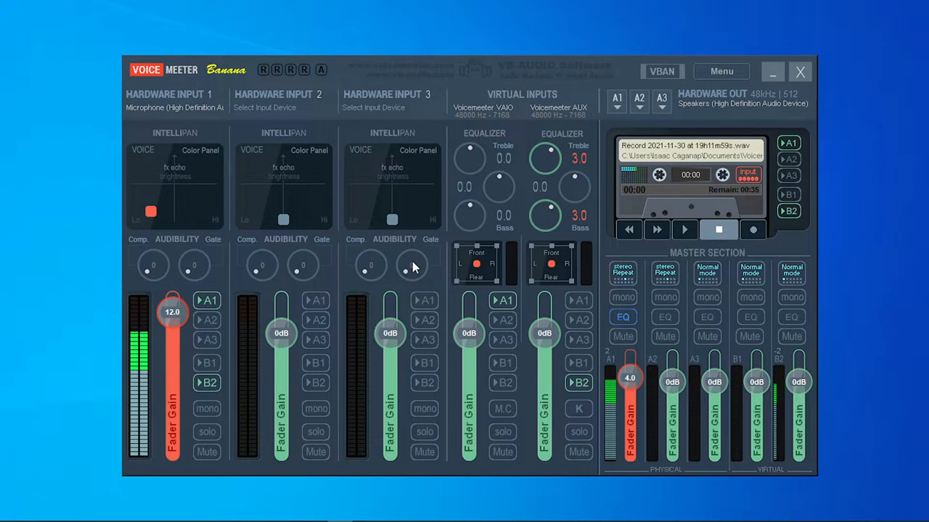
mouse_move(337, 172)
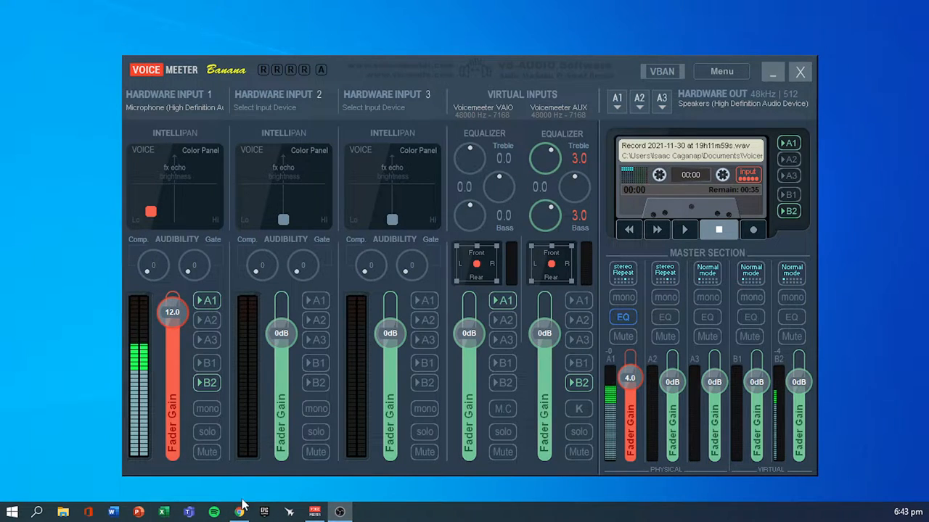
mouse_move(113, 138)
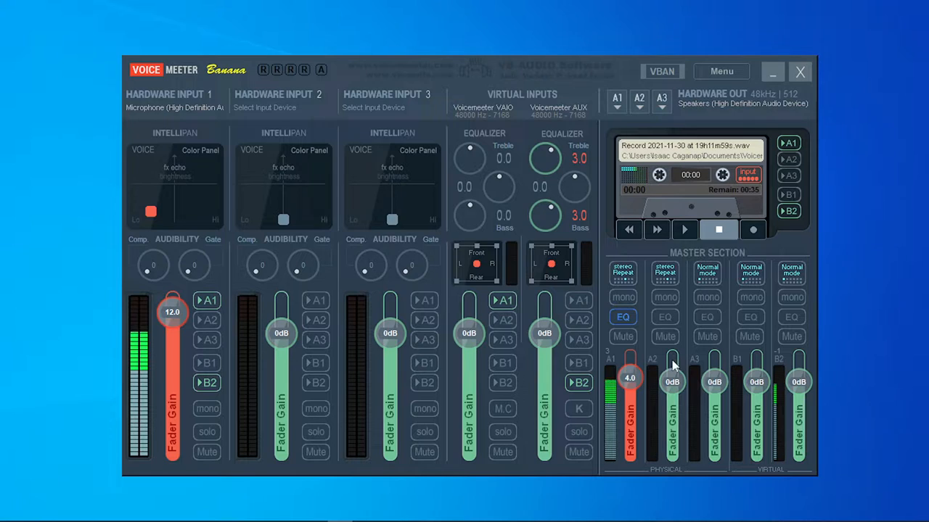
mouse_move(920, 325)
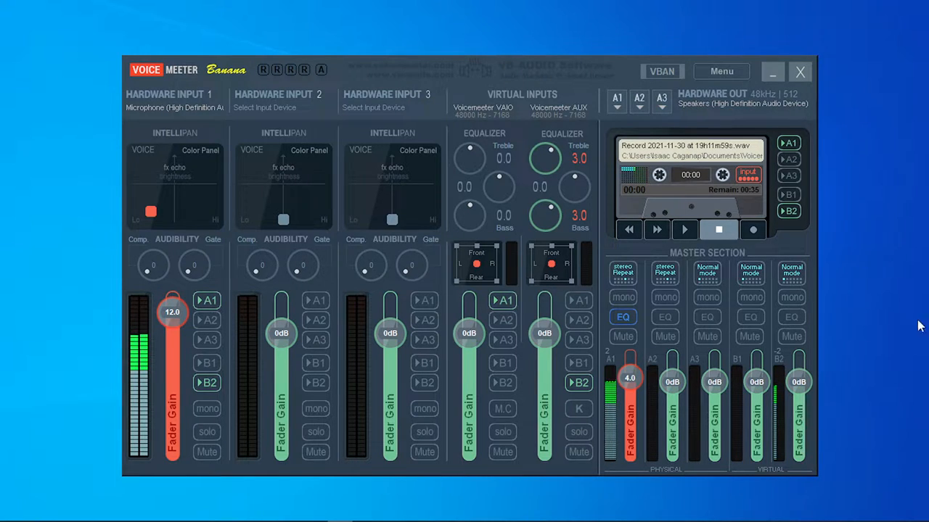
mouse_move(356, 94)
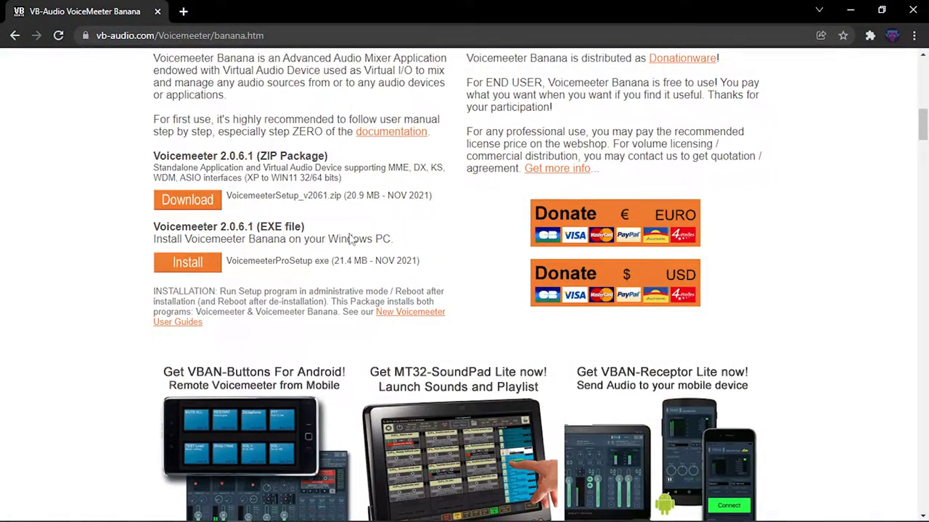
Step: Navigate a new browser tab to the Voicemeeter Banana web page by searching 'voicemeeter'
scroll(up, 3)
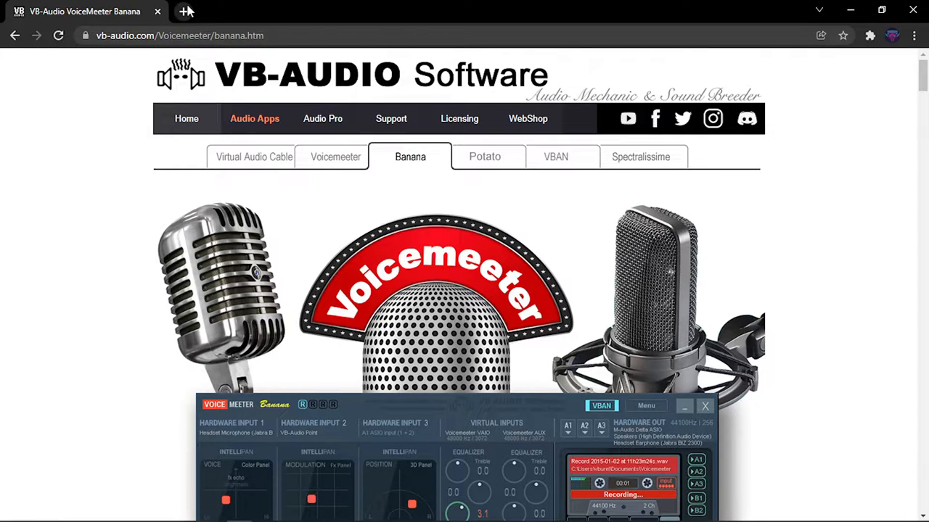
click(186, 12)
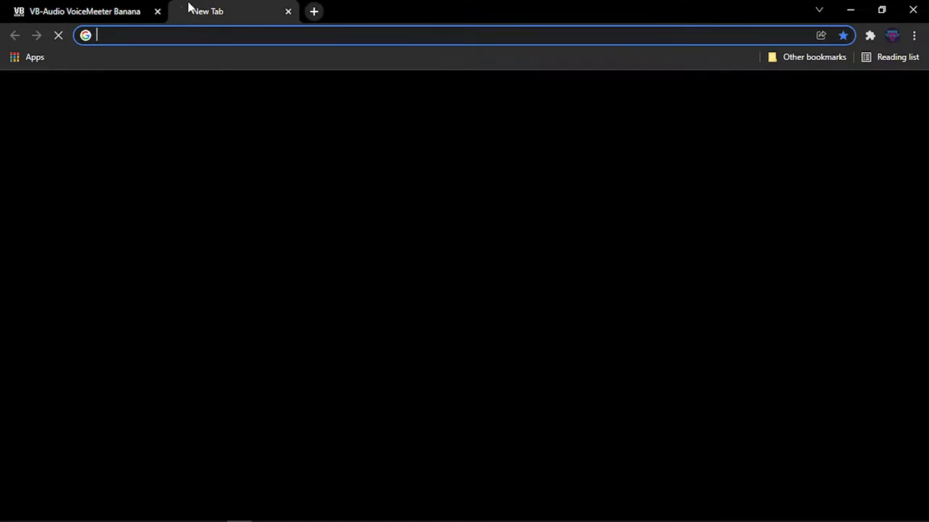
text(voicemeeter)
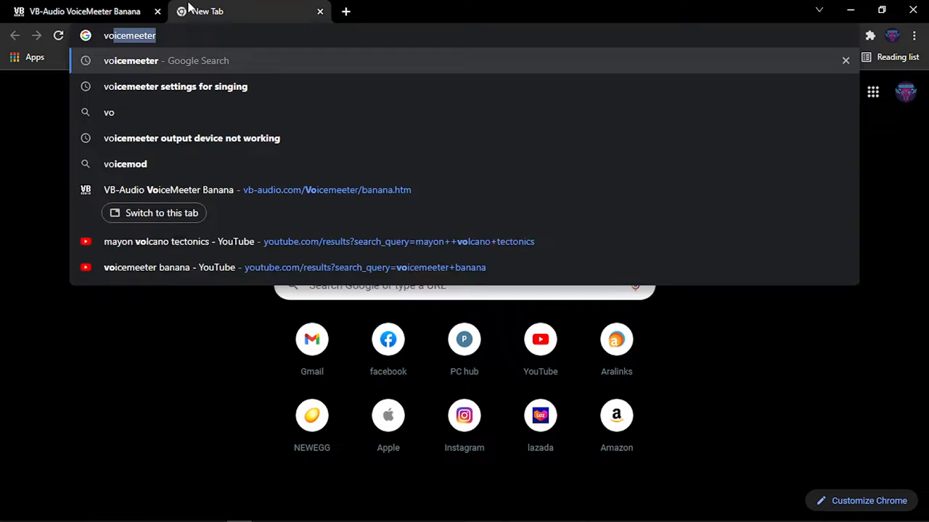
key(Return)
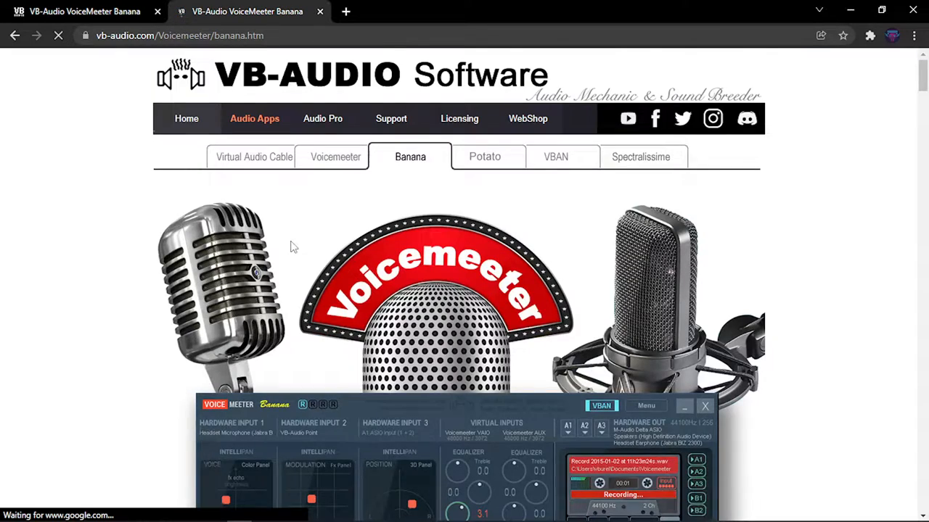
Step: Scroll the Voicemeeter Banana page to bring the Download/Install section into view
scroll(down, 3)
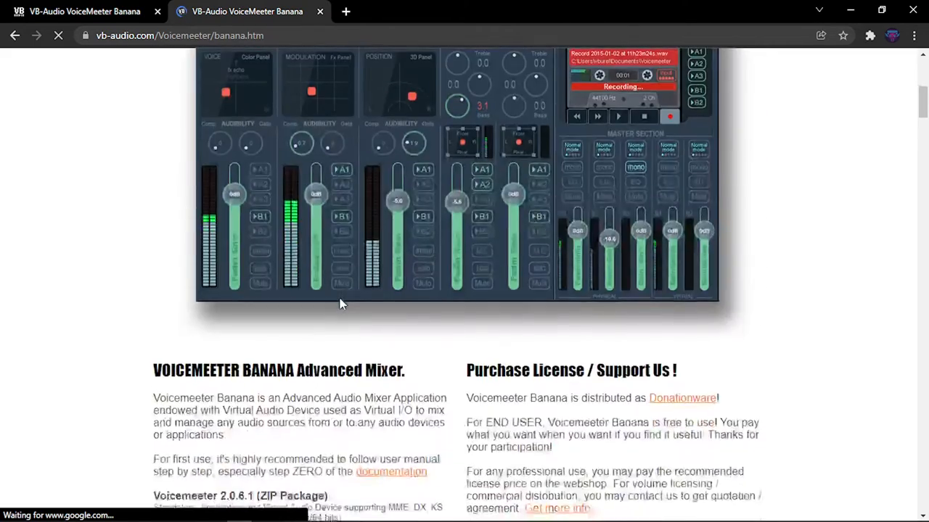
scroll(down, 3)
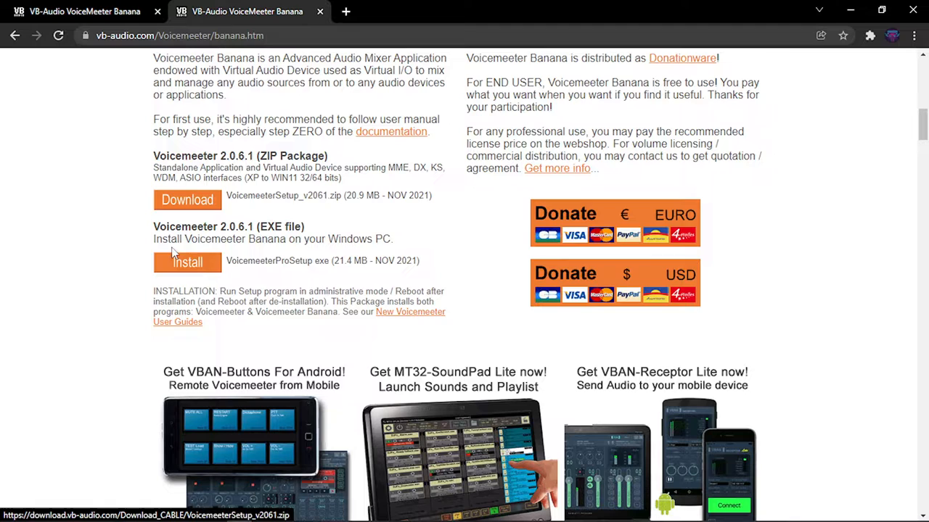
mouse_move(284, 238)
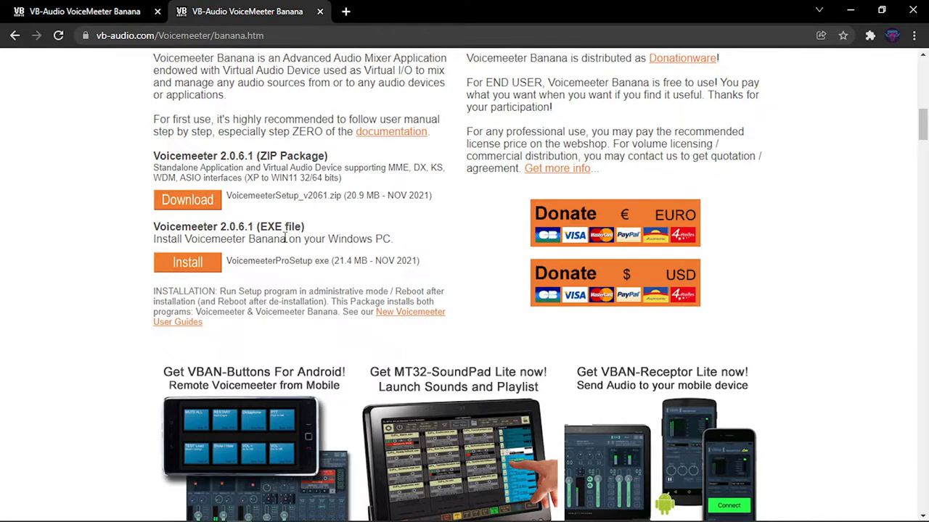
scroll(up, 3)
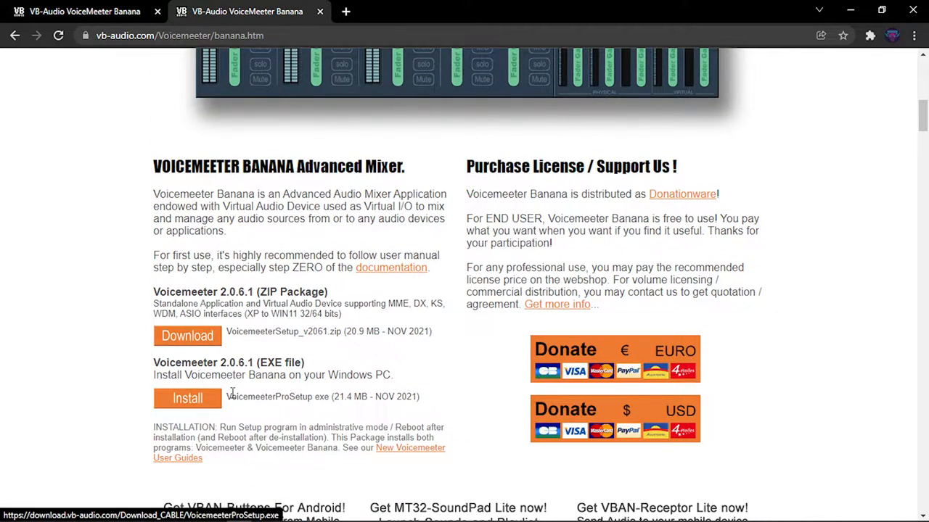
mouse_move(209, 412)
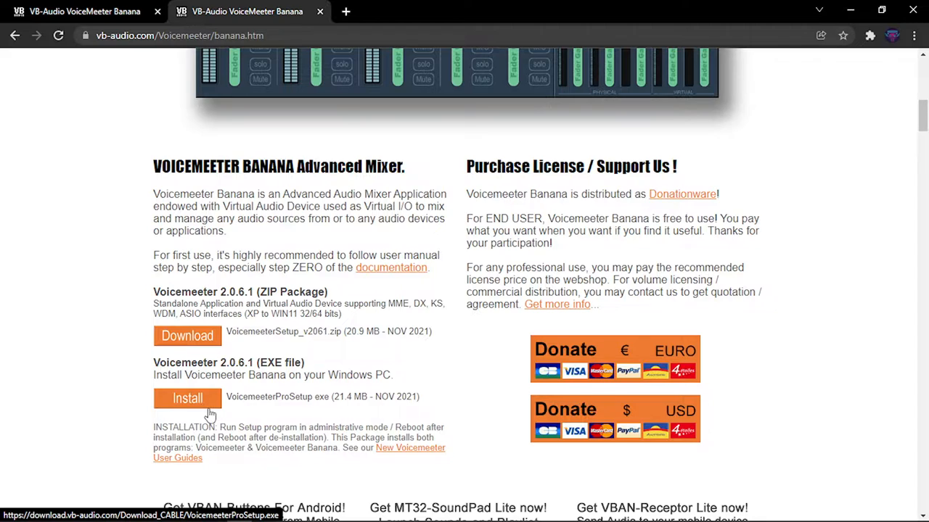
mouse_move(187, 336)
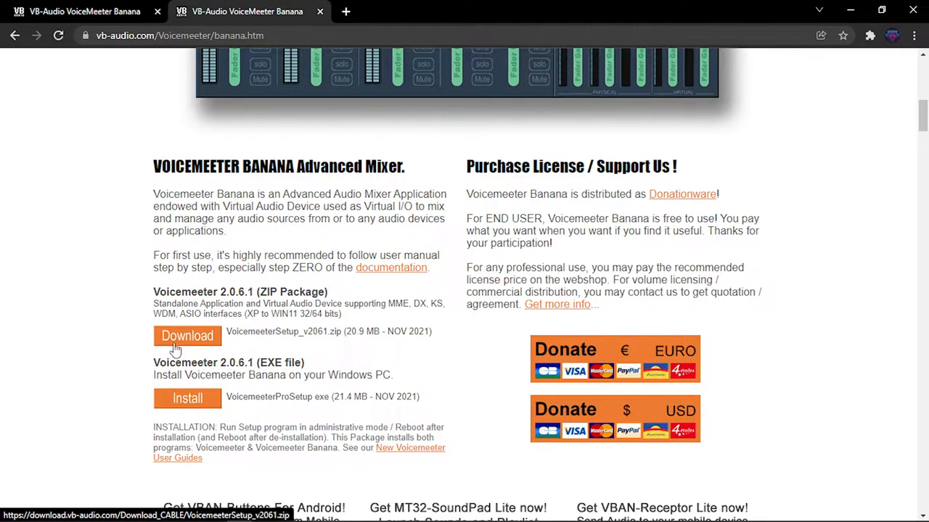
mouse_move(217, 341)
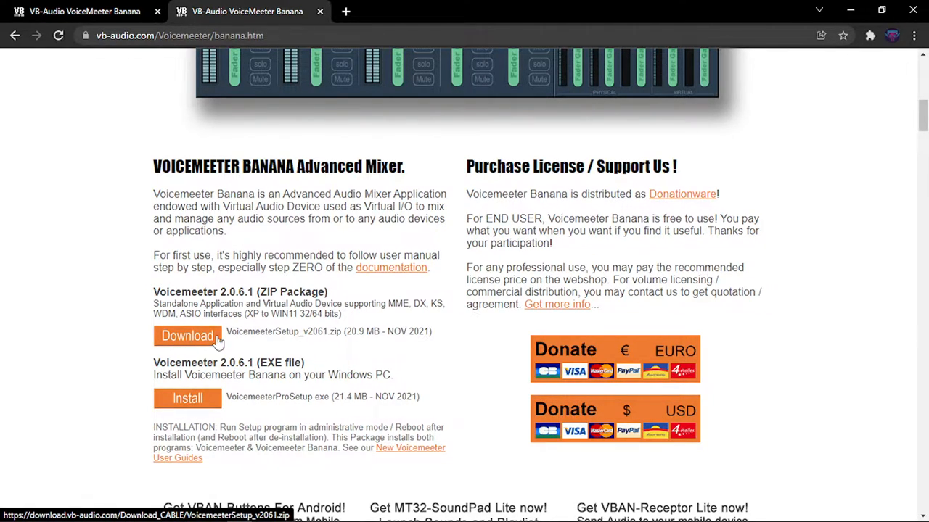
mouse_move(195, 349)
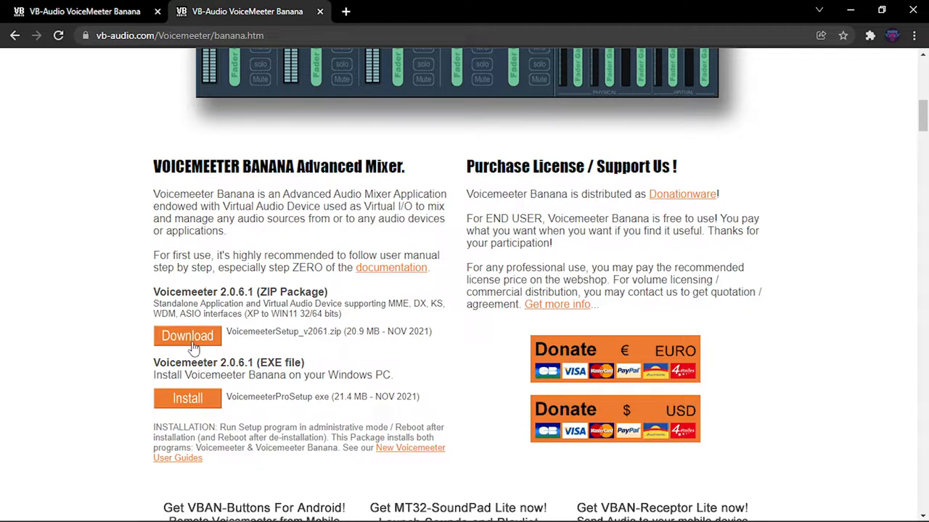
scroll(up, 3)
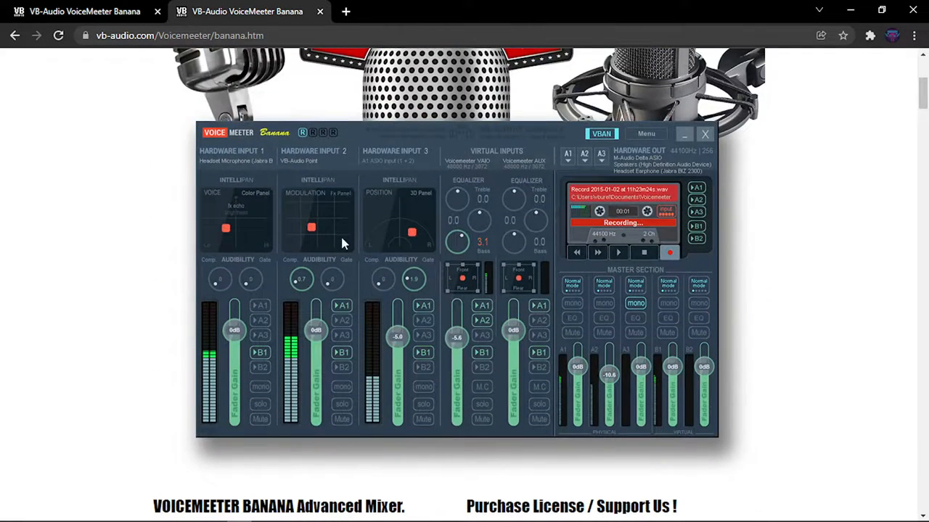
scroll(down, 3)
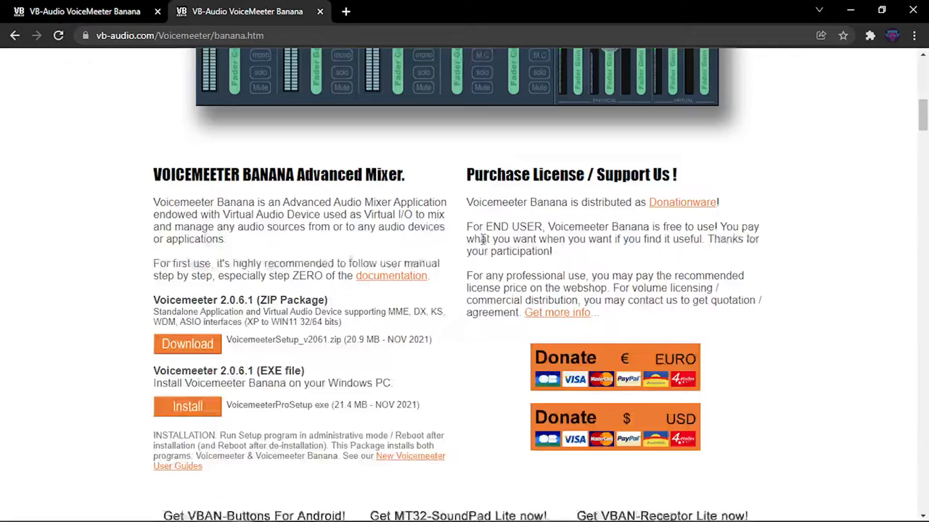
scroll(down, 3)
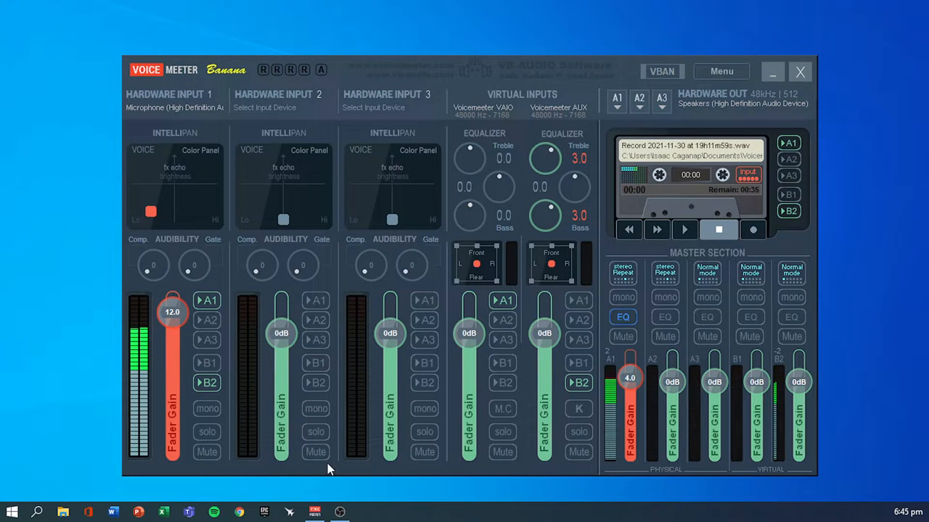
Step: Reach the System > Sound page in Windows Settings showing the Voicemeeter devices
click(11, 511)
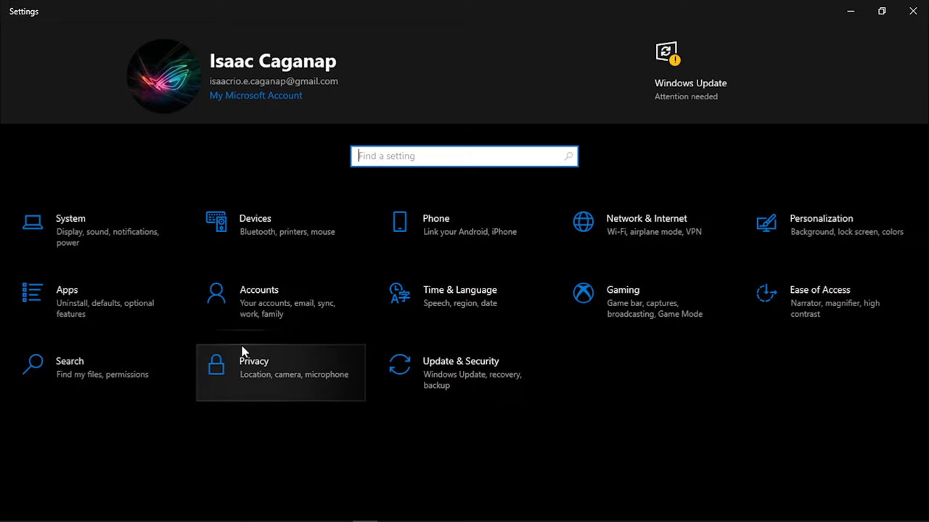
click(70, 225)
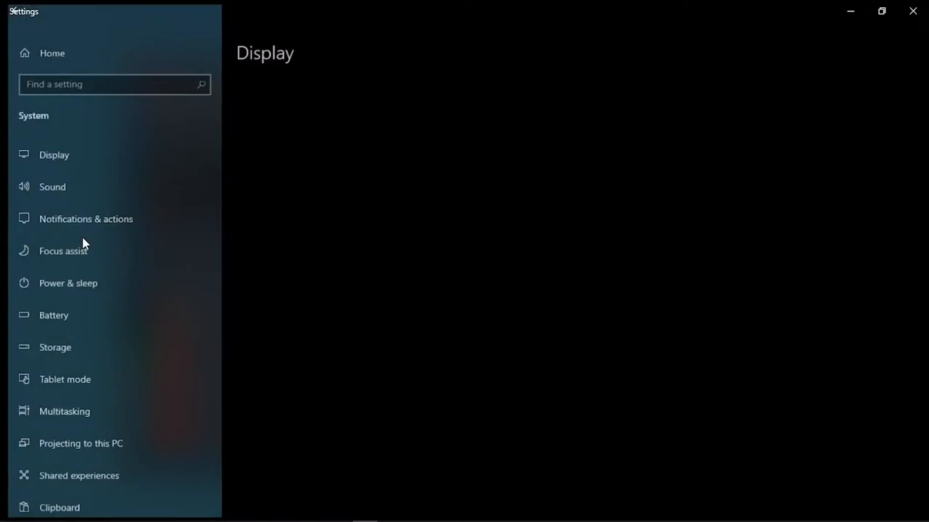
click(53, 185)
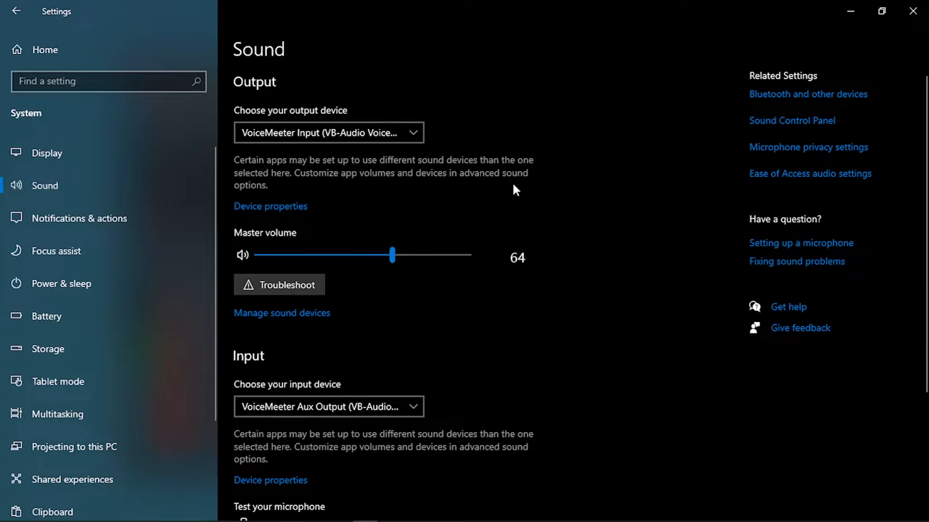
mouse_move(792, 120)
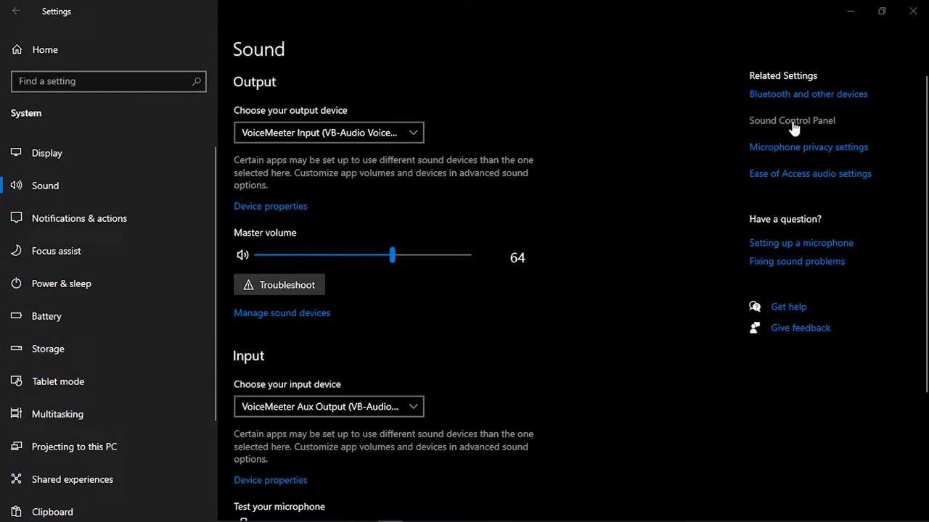
Step: In the Sound Control Panel Playback list, check VoiceMeeter Input is the default device
click(792, 121)
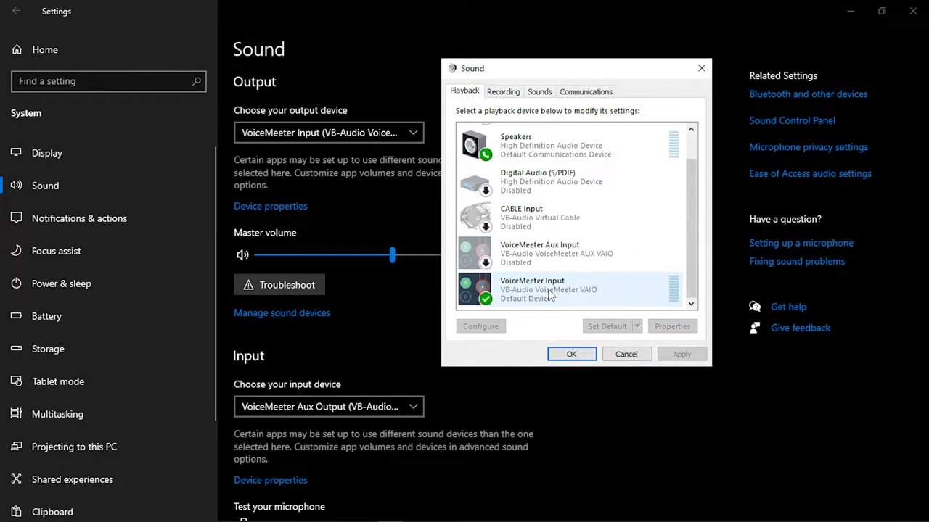
click(558, 253)
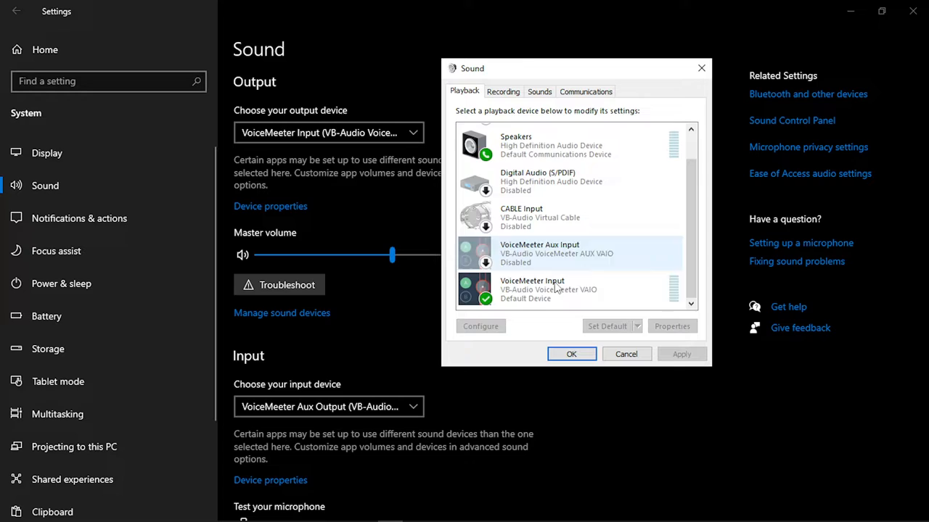
click(566, 290)
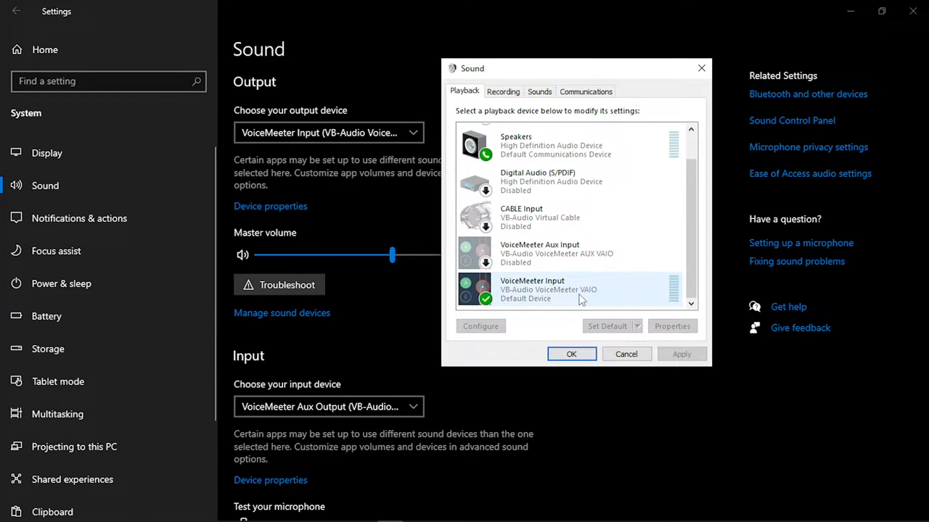
mouse_move(525, 305)
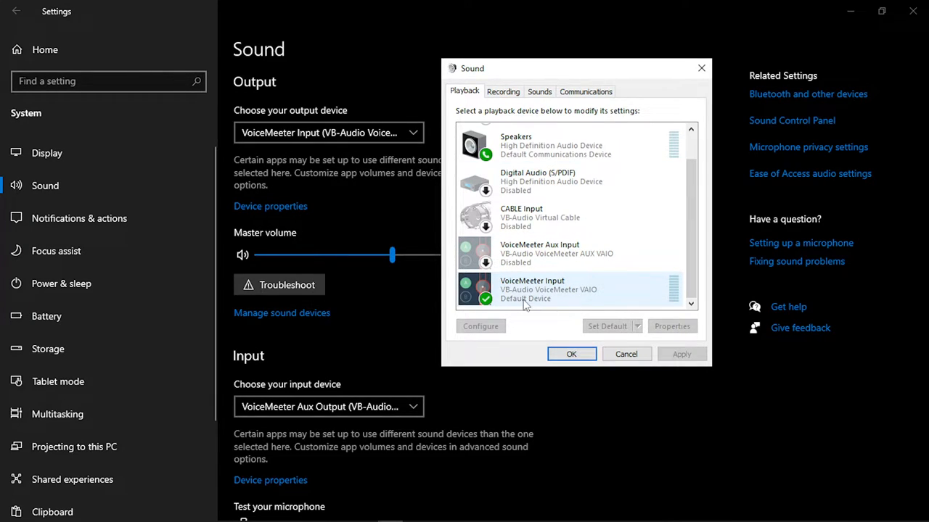
mouse_move(588, 311)
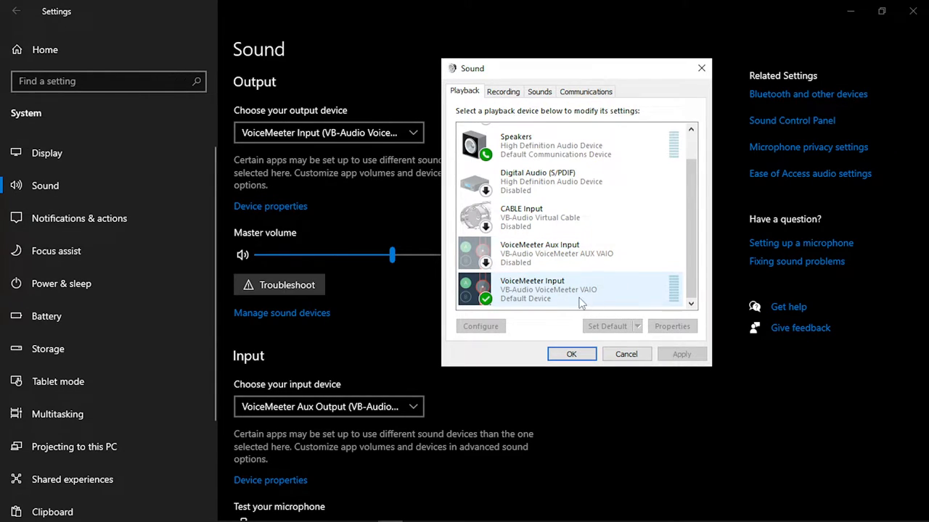
mouse_move(592, 299)
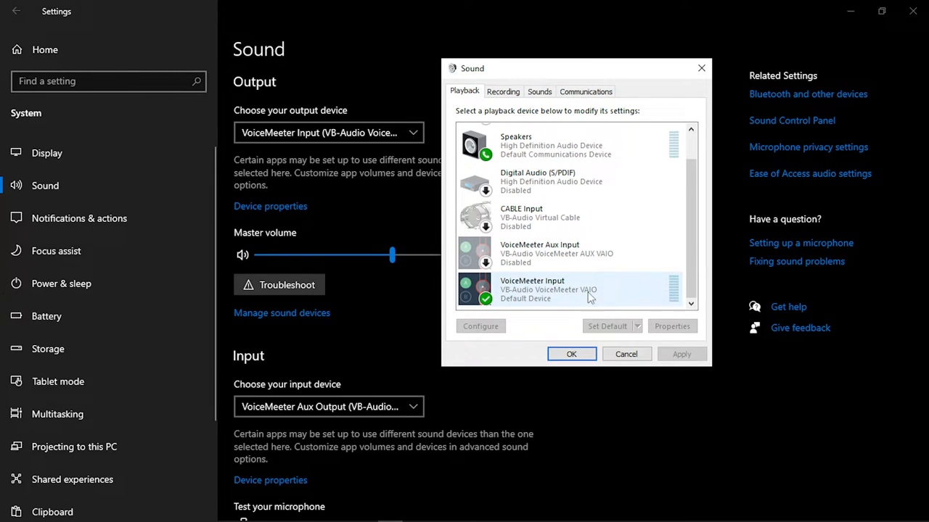
mouse_move(578, 287)
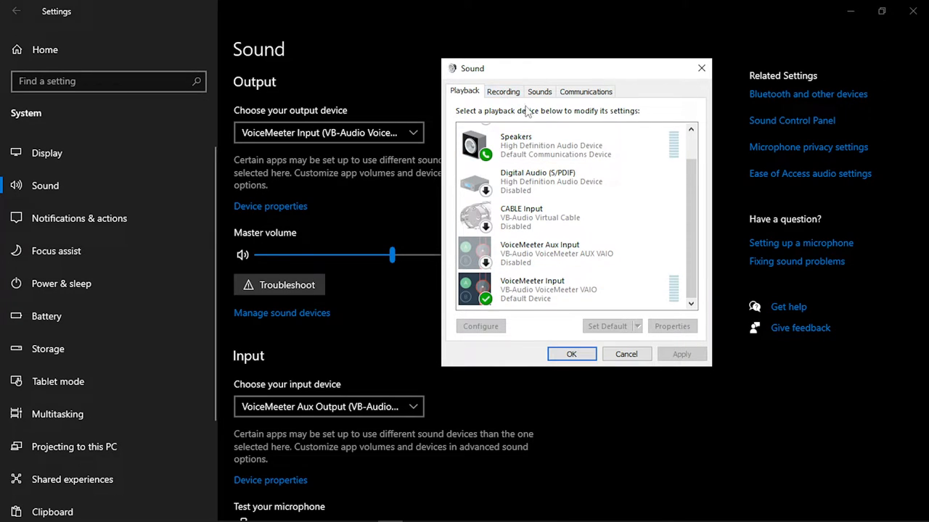
Step: On the Recording list, check VoiceMeeter Aux Output is default, then return to Playback
click(502, 92)
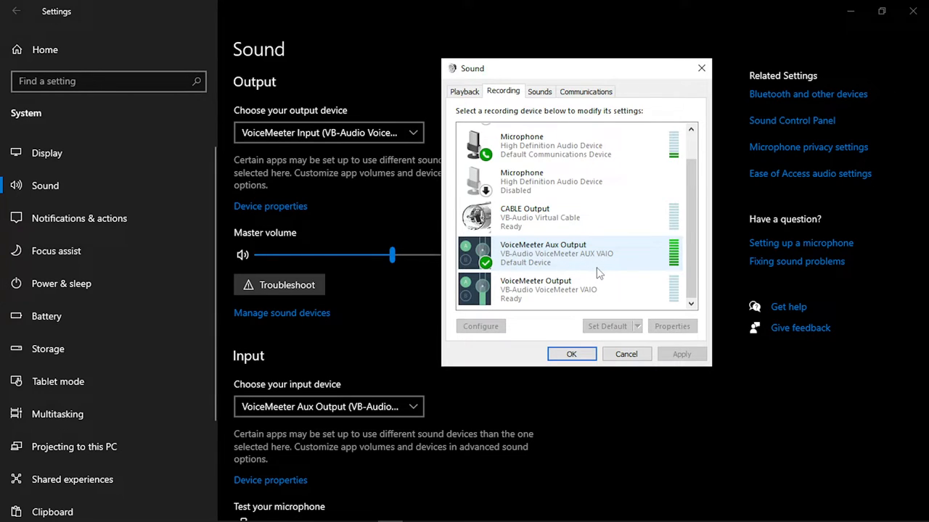
mouse_move(633, 263)
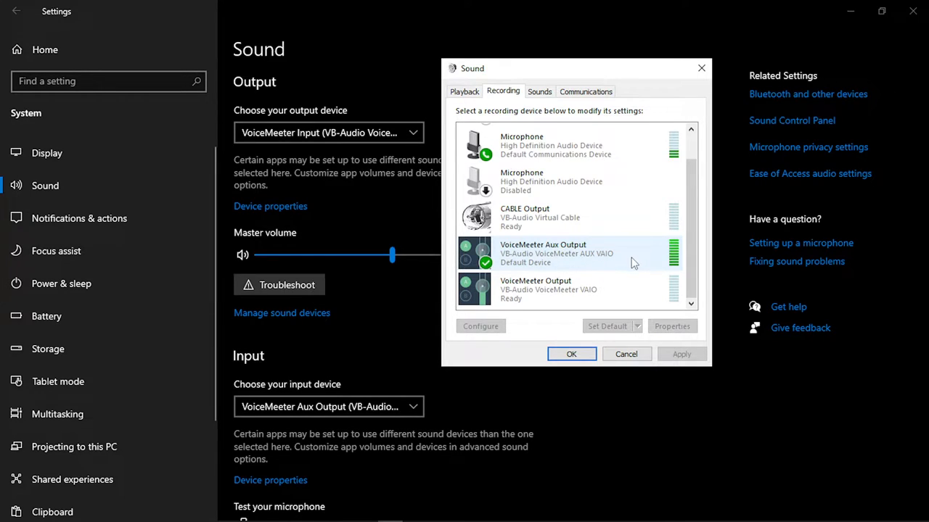
click(565, 145)
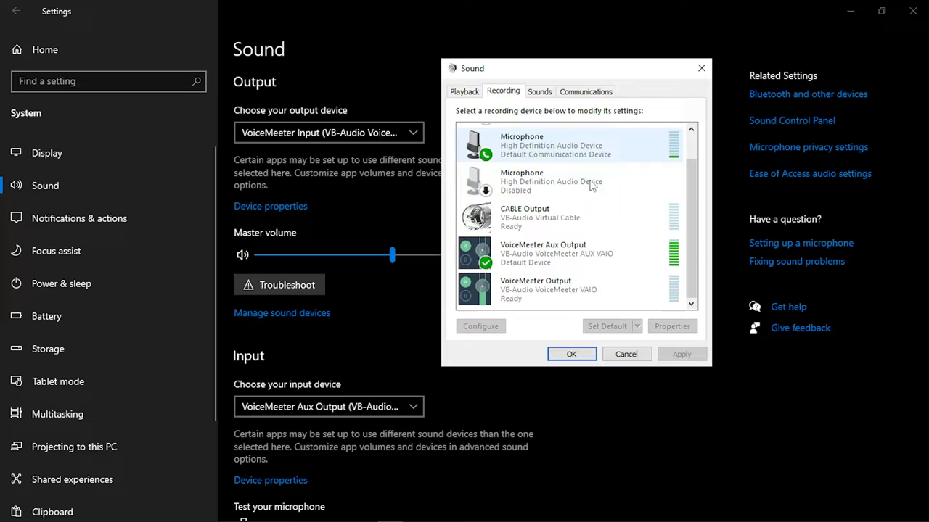
click(566, 252)
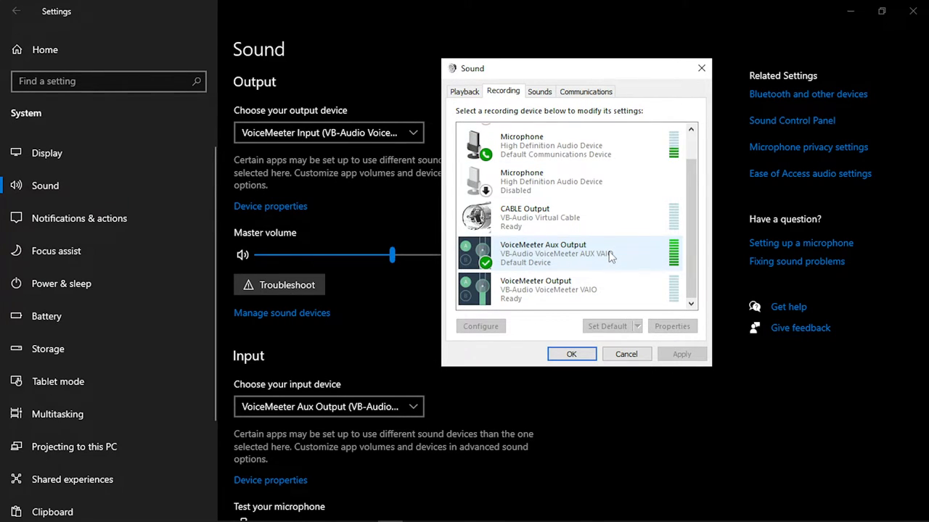
click(465, 92)
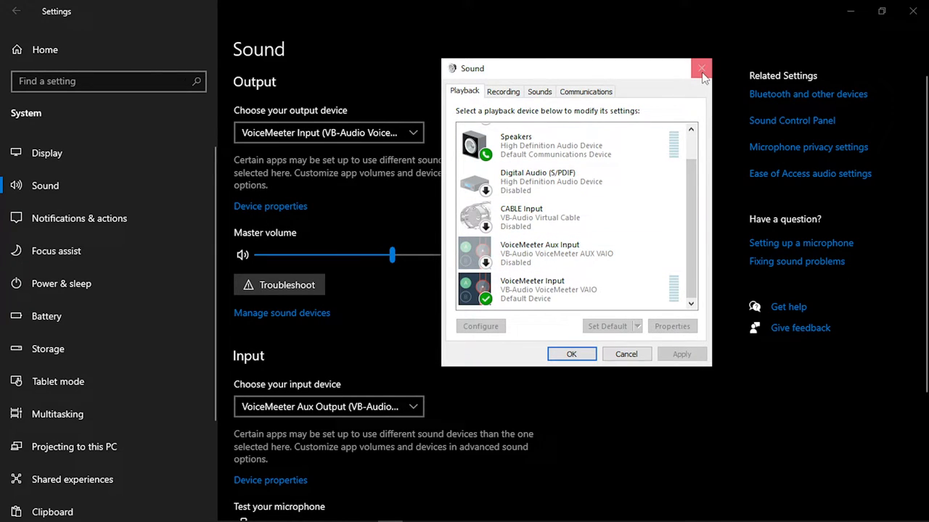
Step: Close the Sound dialog and keep VoiceMeeter Input as the Windows output device
click(701, 70)
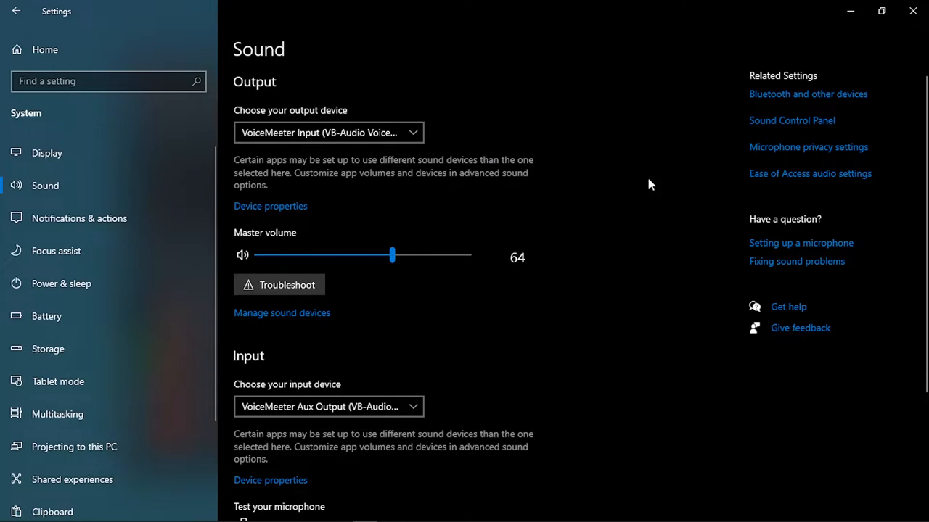
click(328, 132)
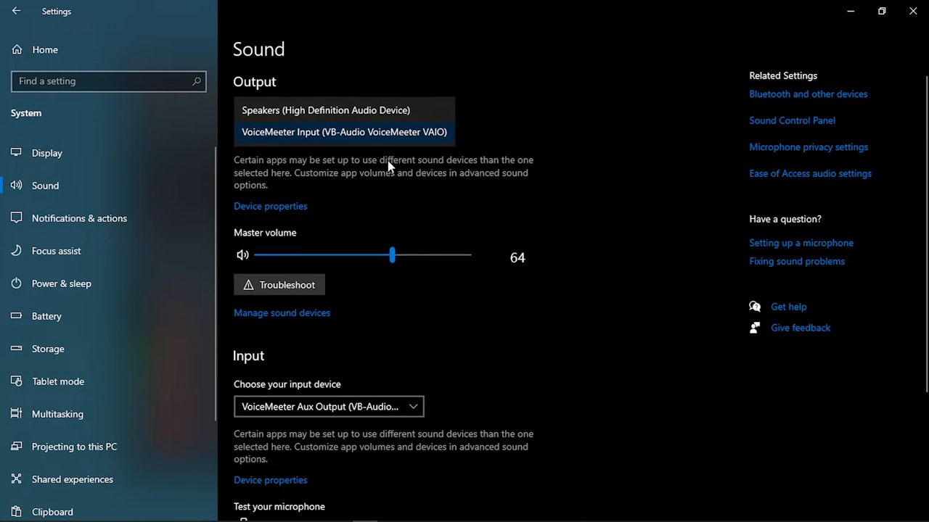
click(342, 132)
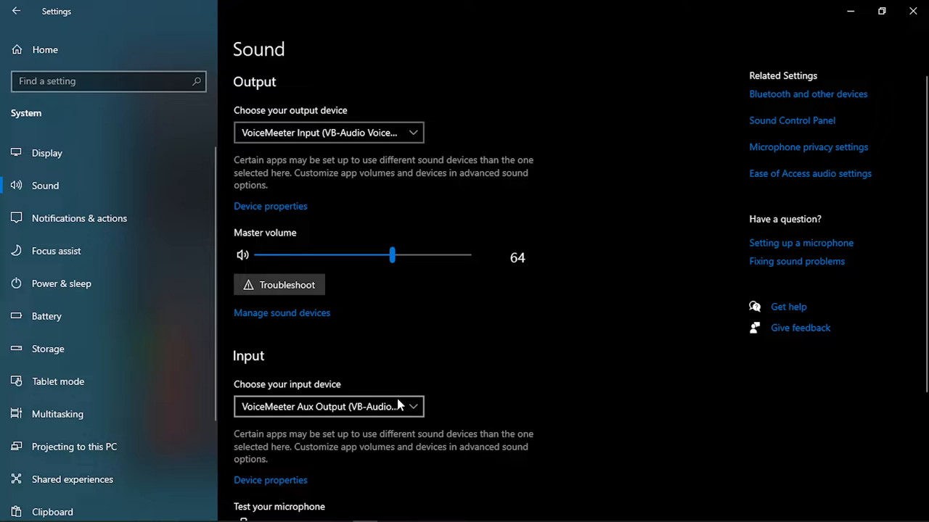
click(328, 407)
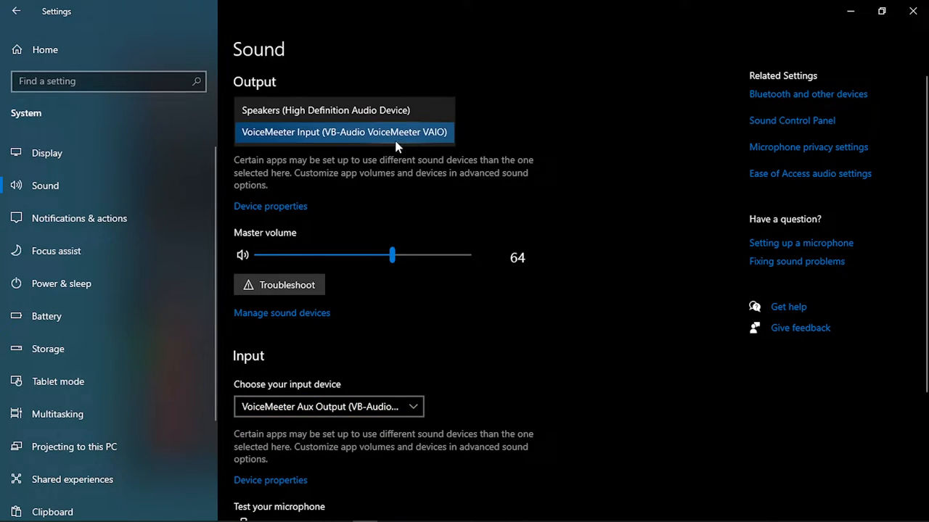
mouse_move(597, 122)
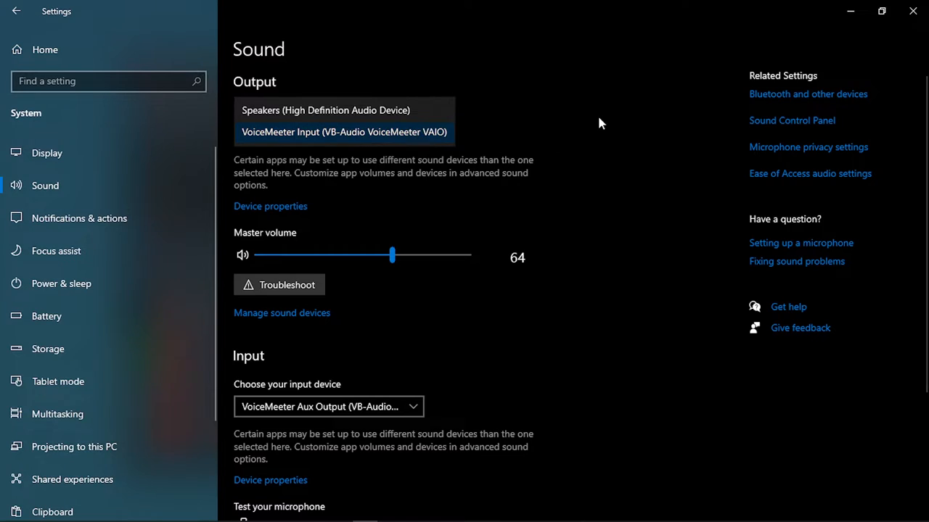
click(342, 131)
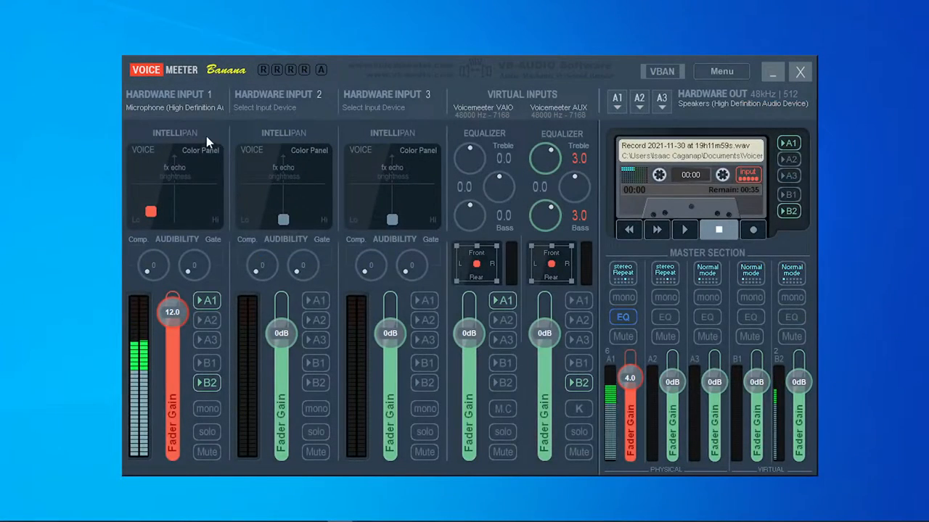
Step: Assign WDM: Microphone (High Definition Audio Device) as Hardware Input 1's device
click(316, 299)
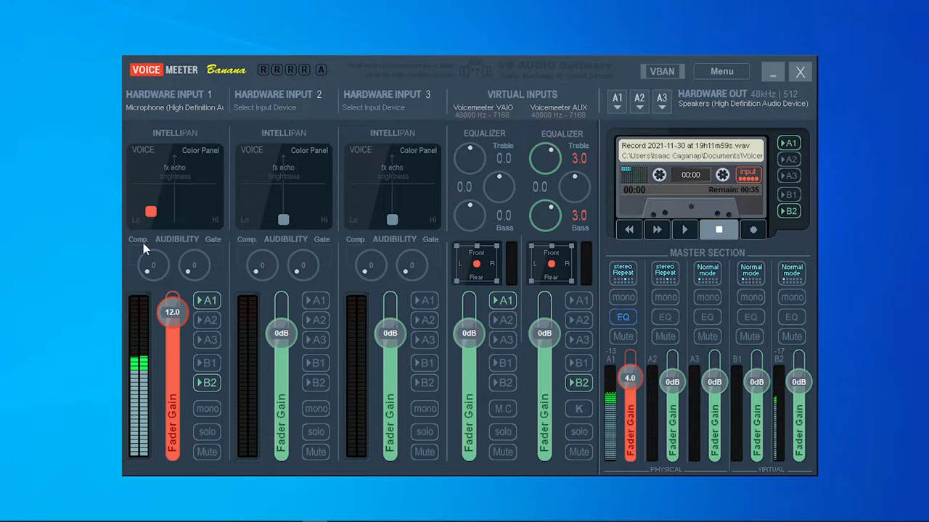
click(174, 102)
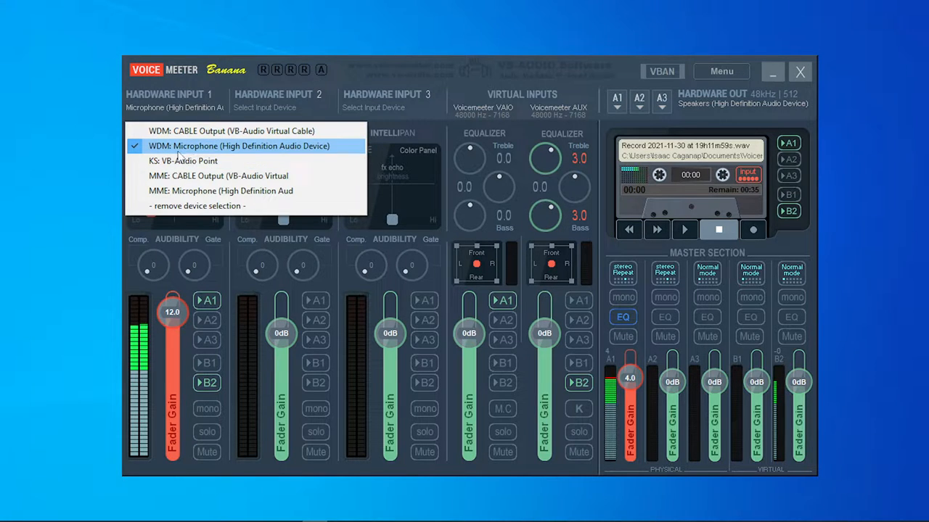
mouse_move(293, 153)
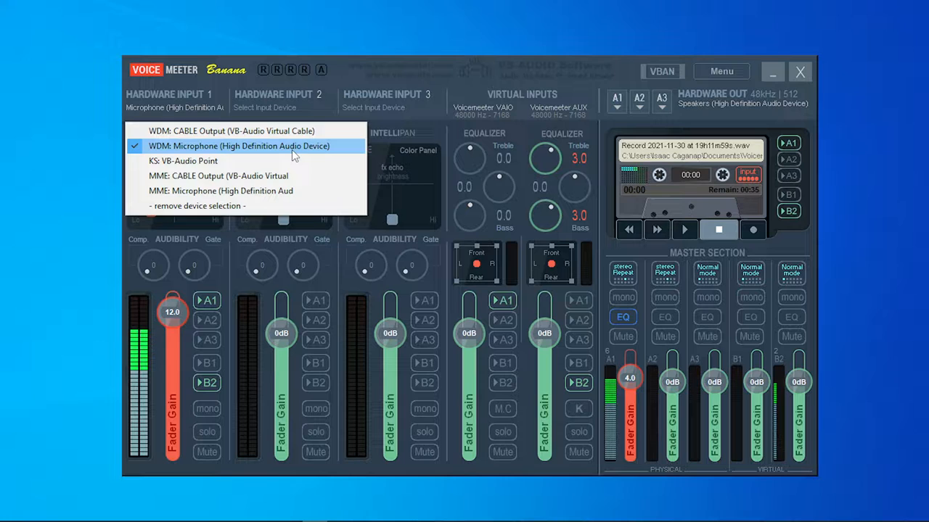
mouse_move(210, 206)
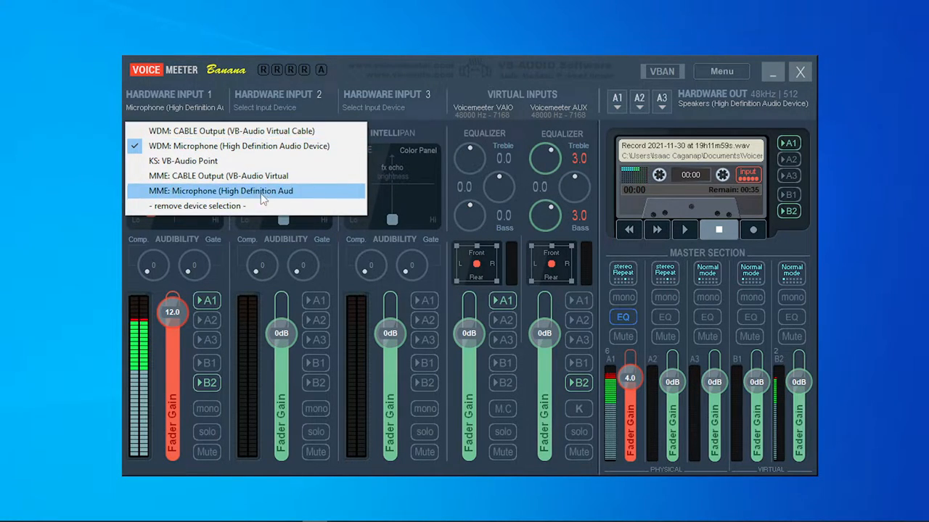
mouse_move(161, 160)
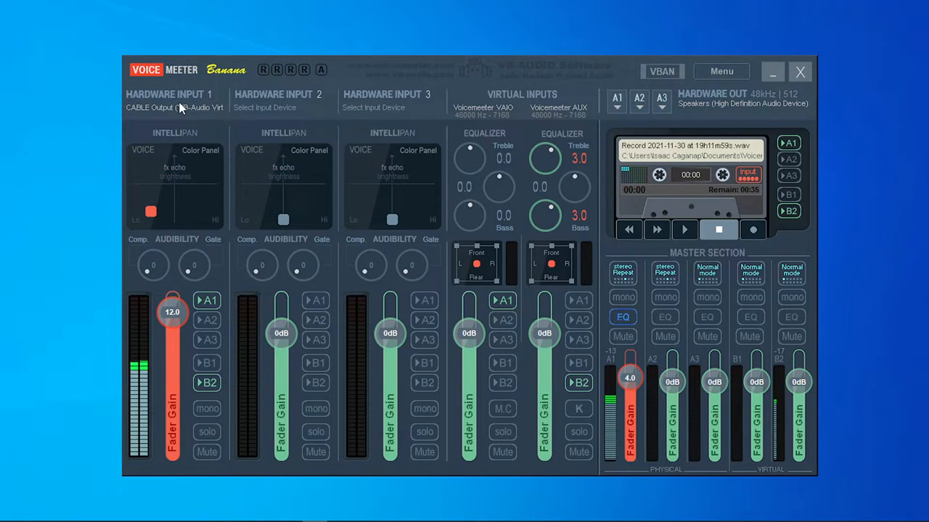
click(175, 107)
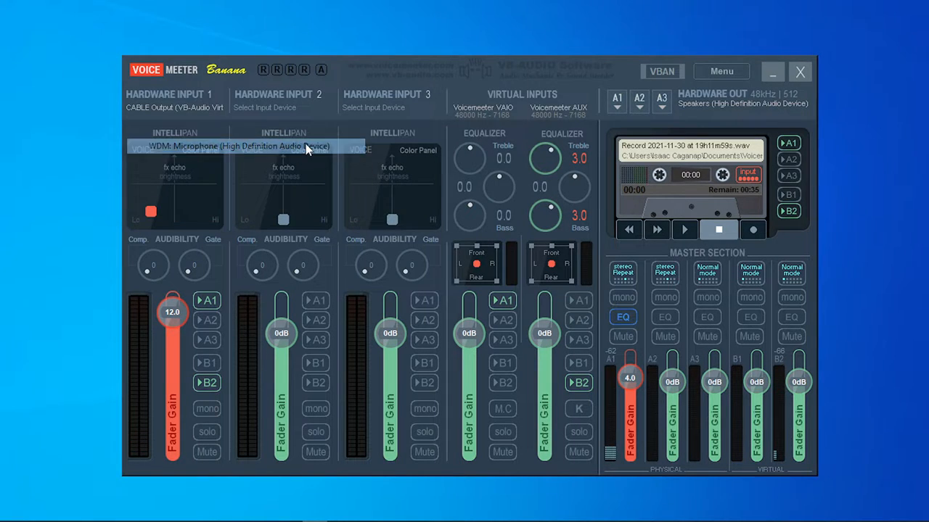
click(168, 95)
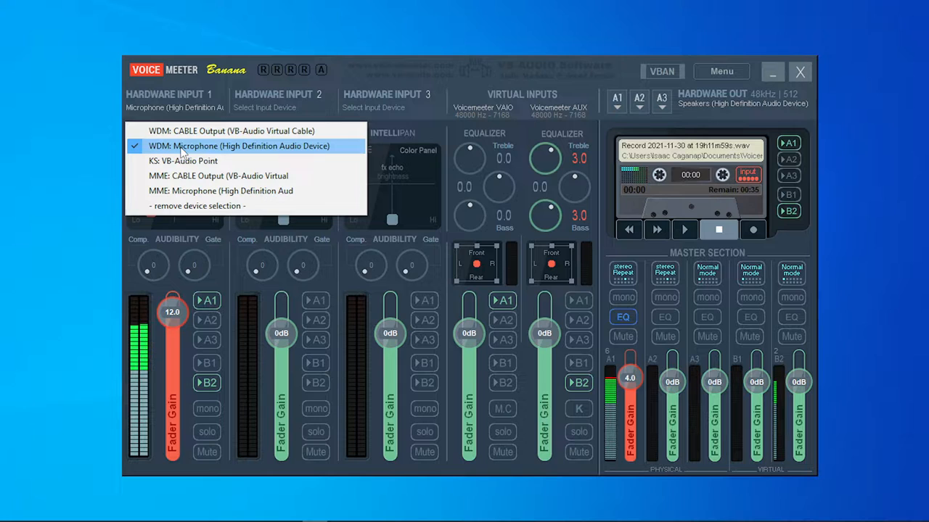
mouse_move(205, 157)
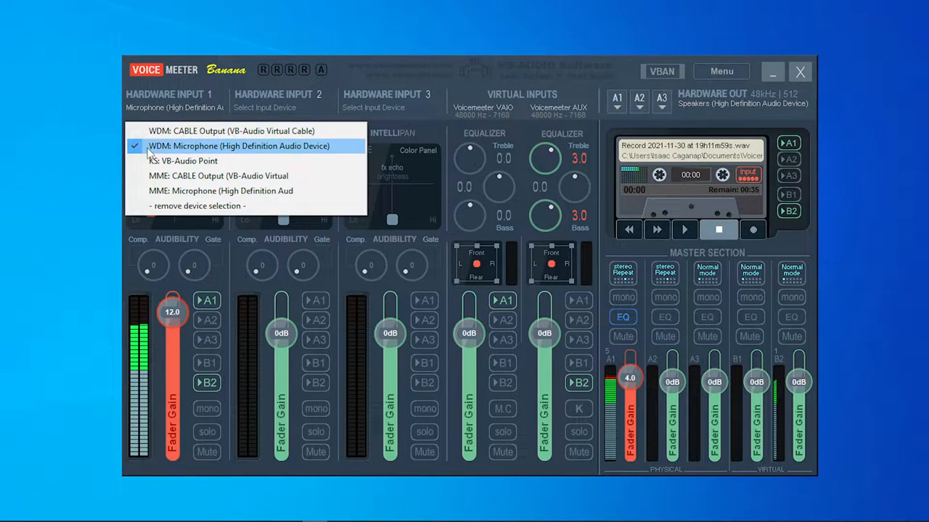
mouse_move(221, 192)
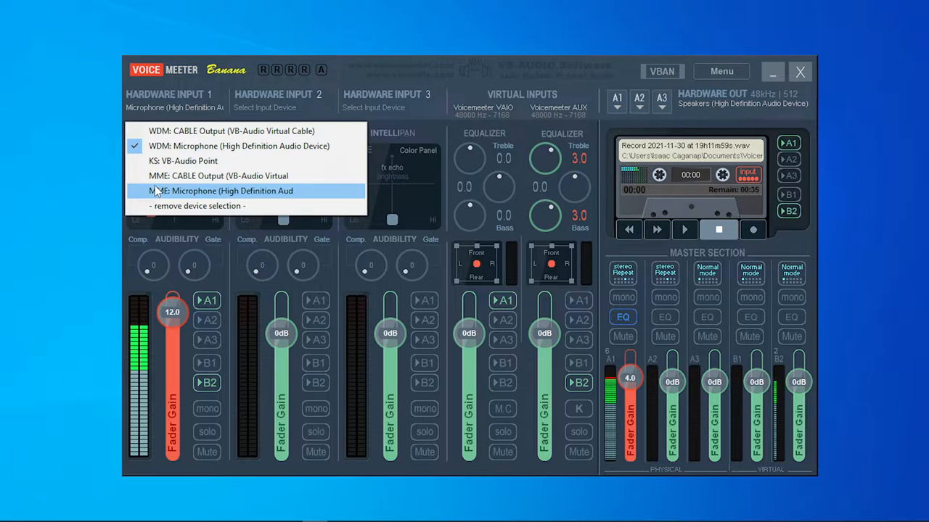
mouse_move(238, 145)
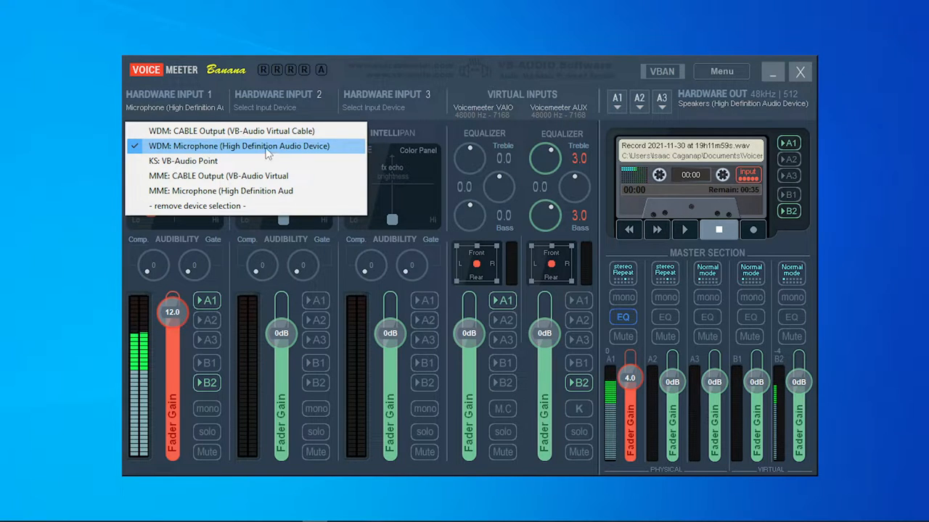
mouse_move(210, 176)
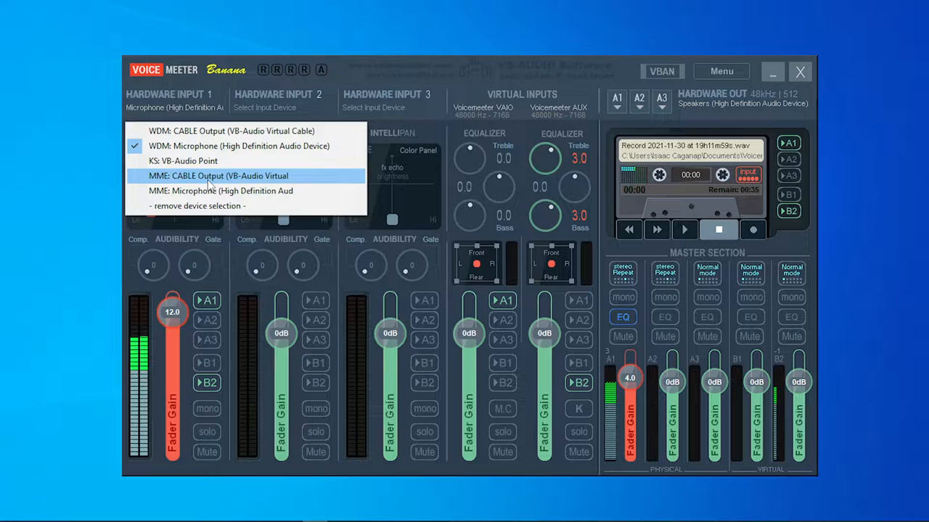
mouse_move(182, 160)
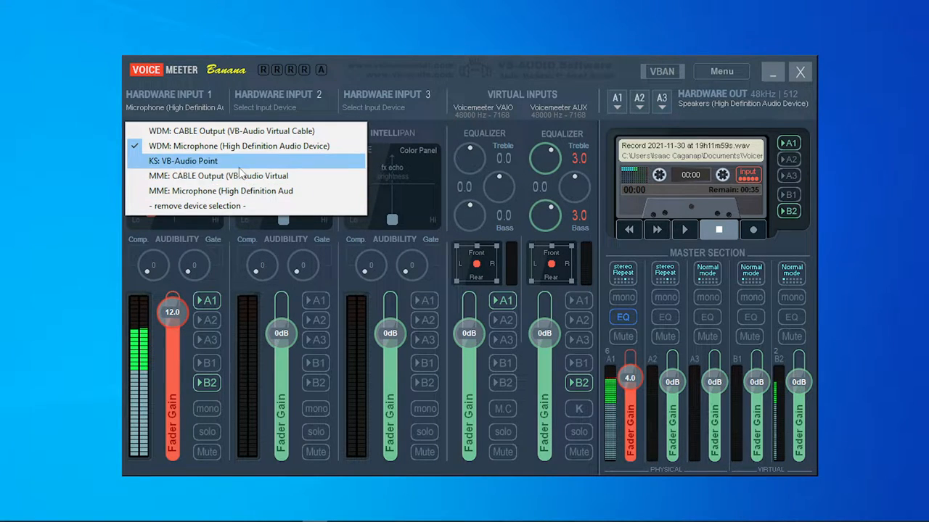
mouse_move(105, 182)
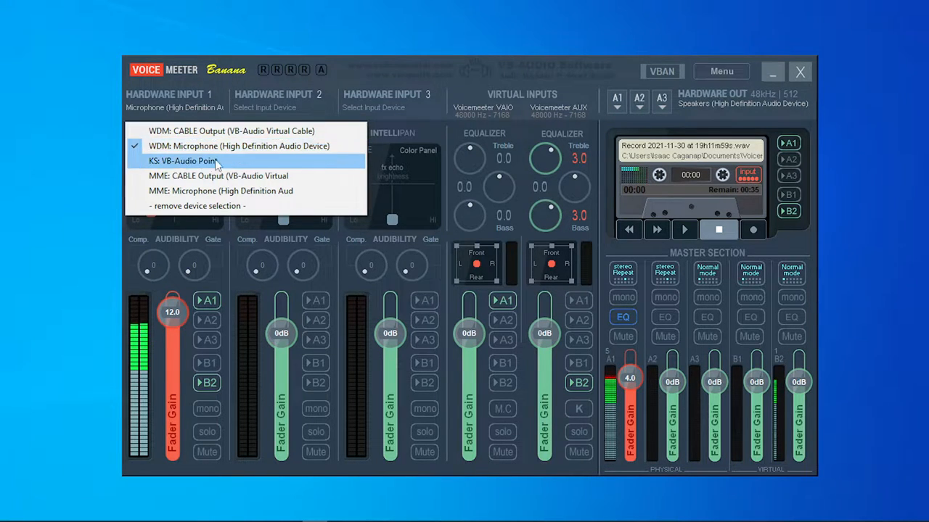
mouse_move(217, 146)
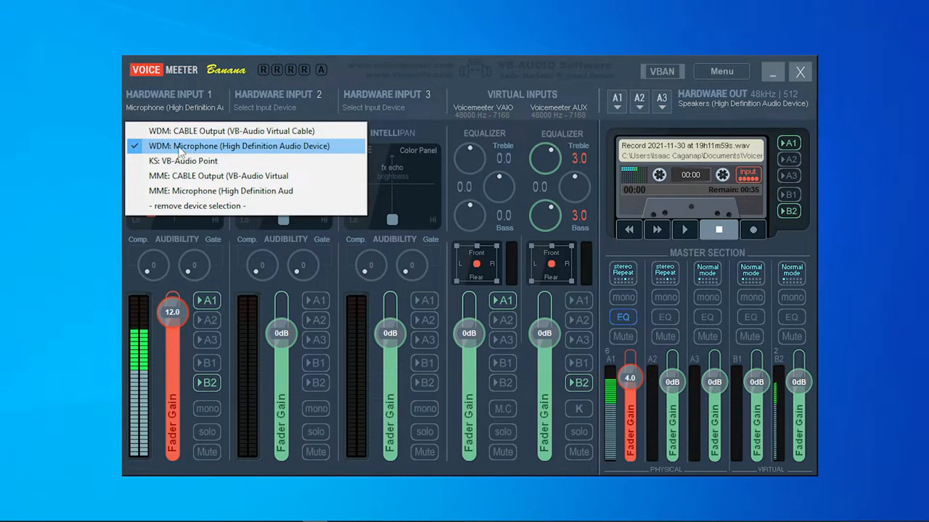
mouse_move(231, 130)
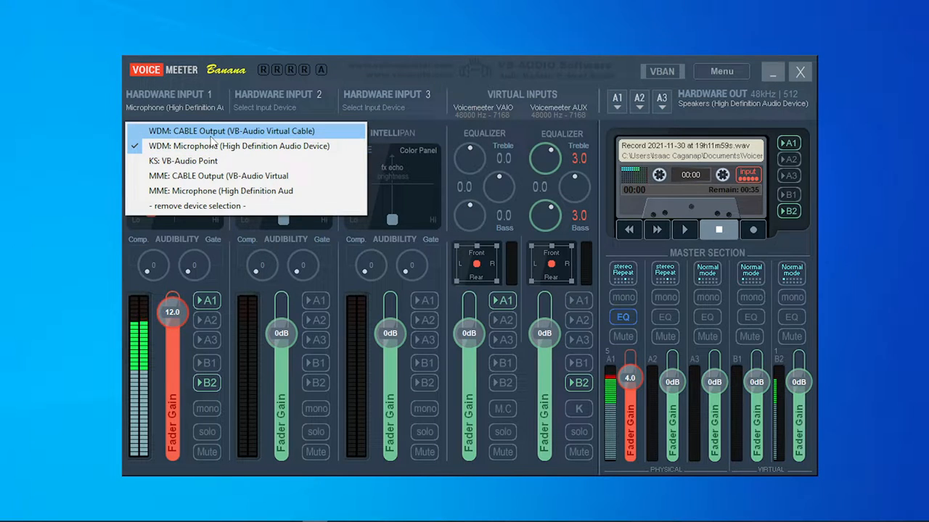
mouse_move(230, 191)
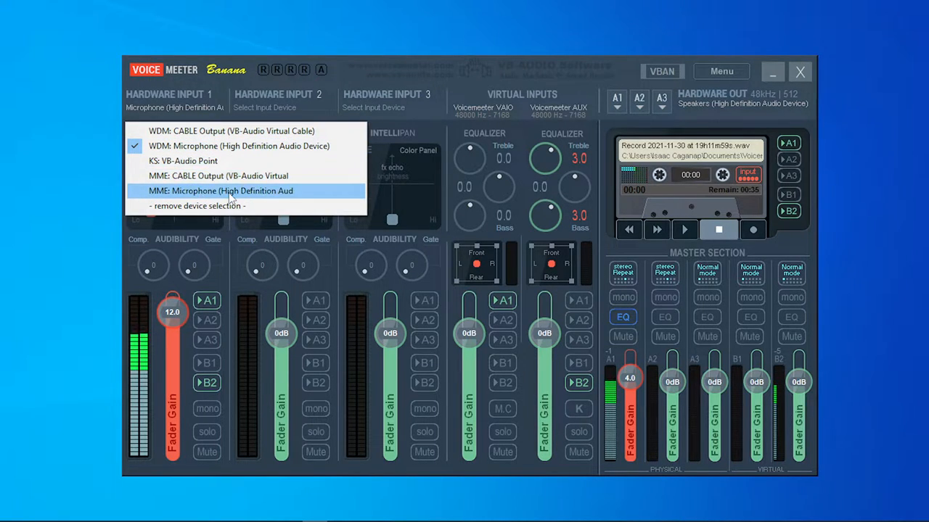
mouse_move(217, 176)
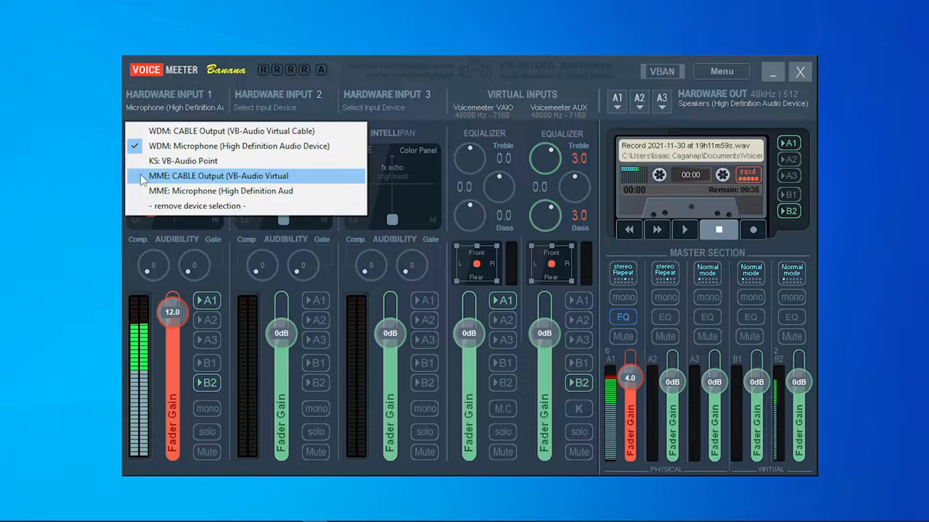
mouse_move(305, 80)
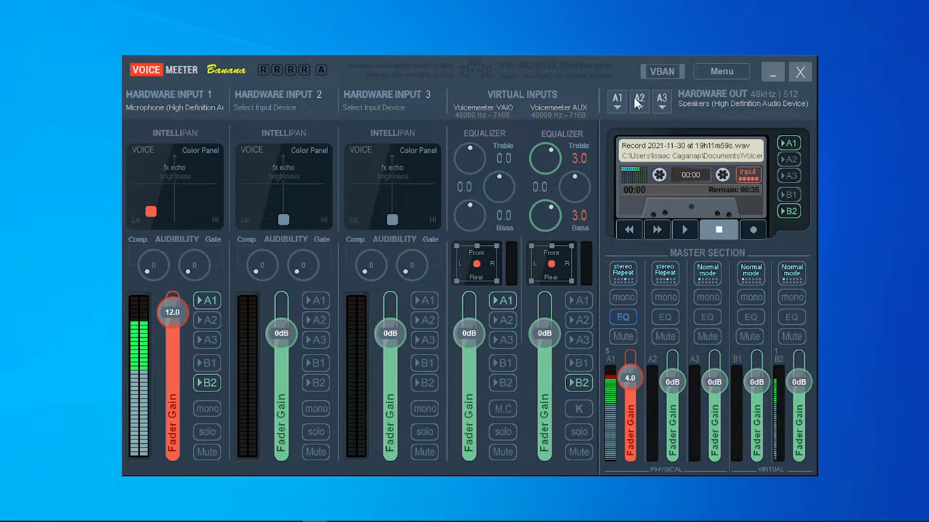
click(615, 99)
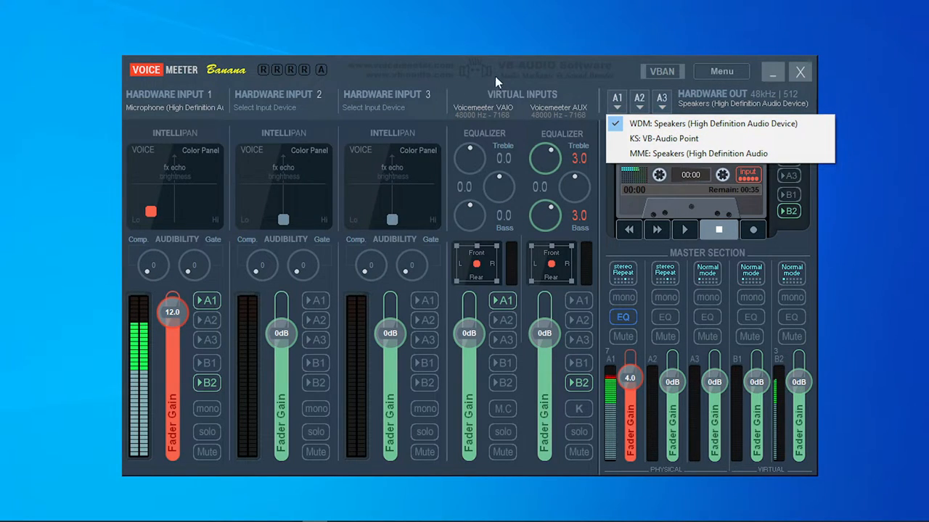
click(174, 99)
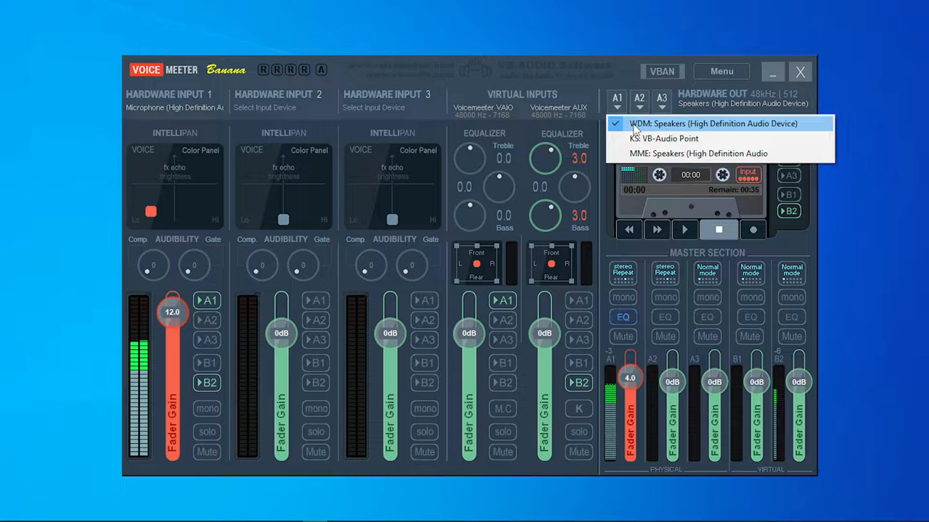
click(174, 108)
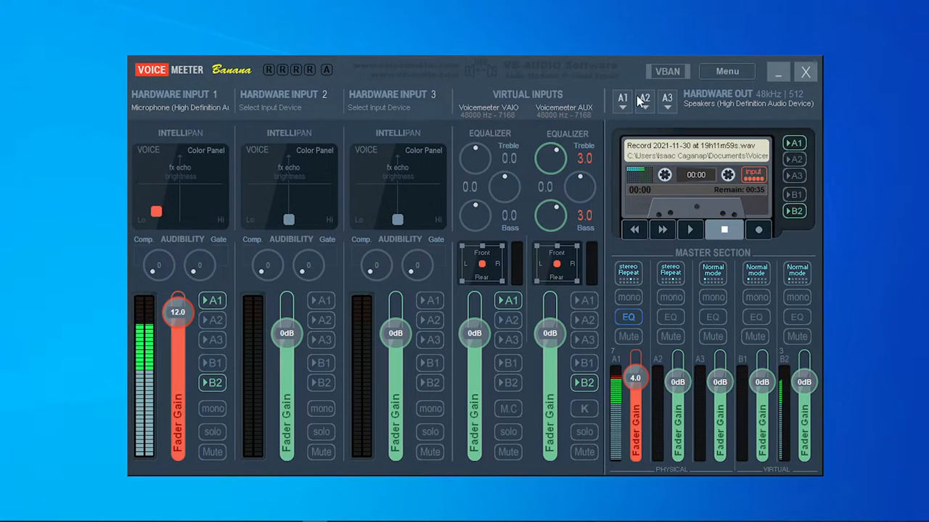
click(621, 99)
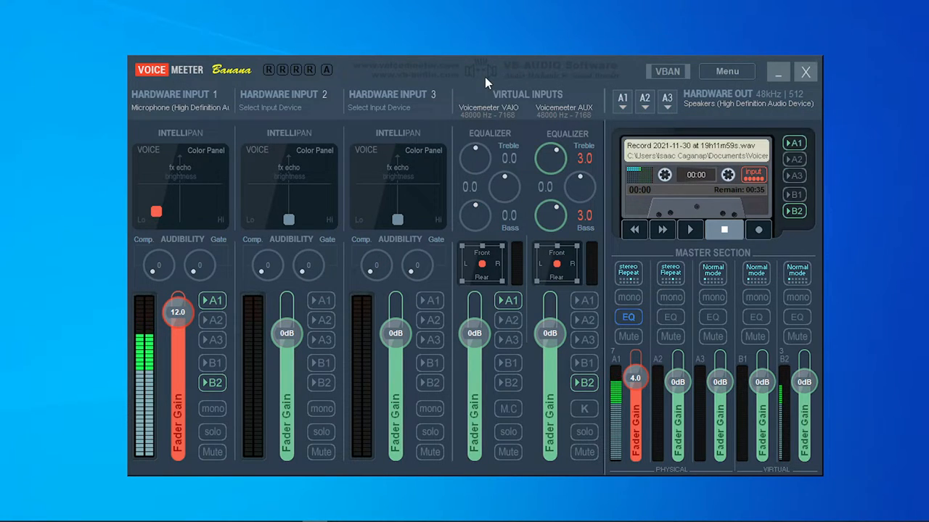
mouse_move(217, 248)
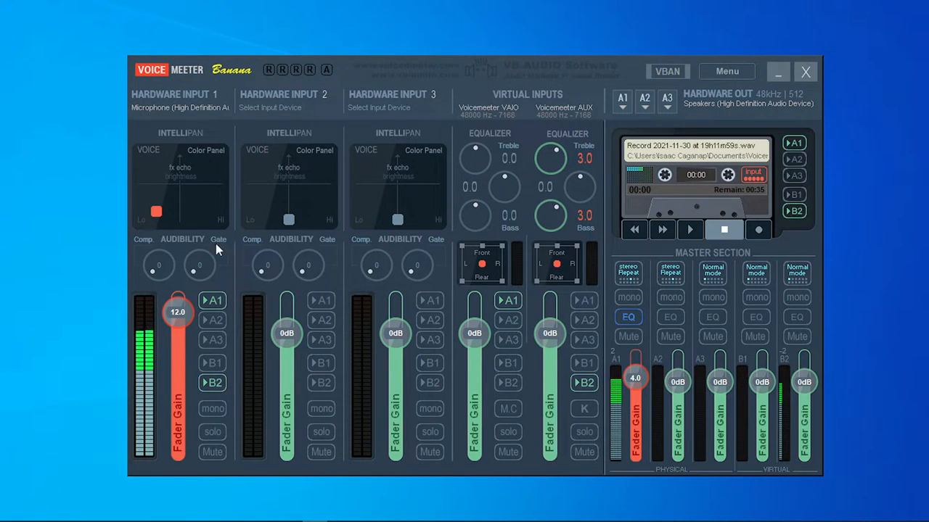
drag(177, 312, 180, 322)
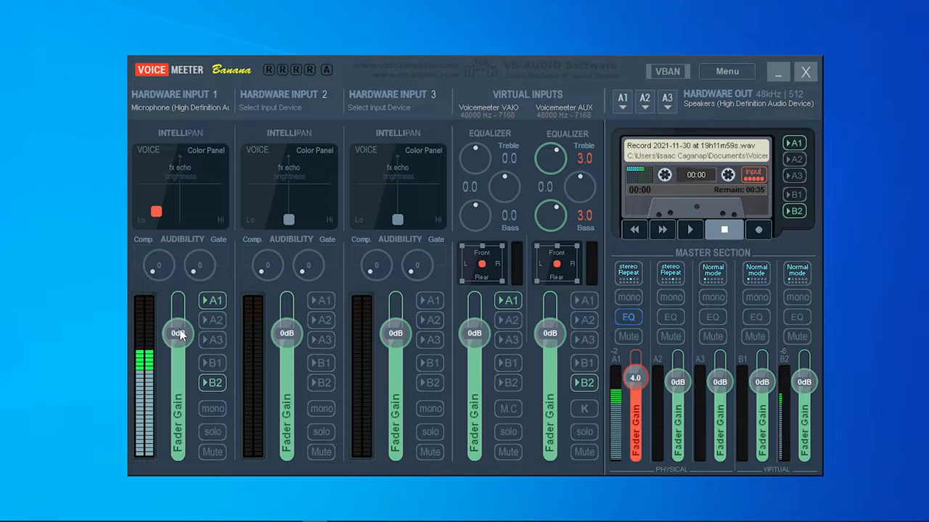
click(177, 332)
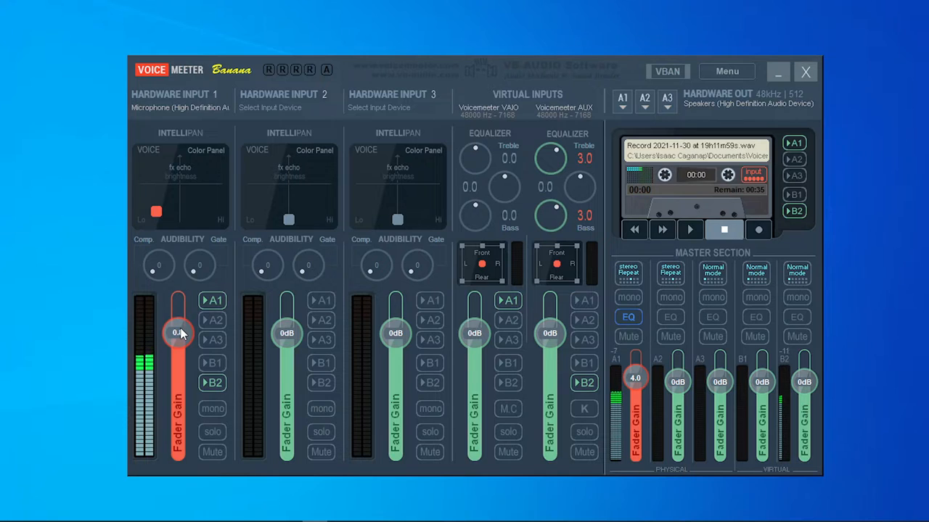
drag(179, 332, 179, 333)
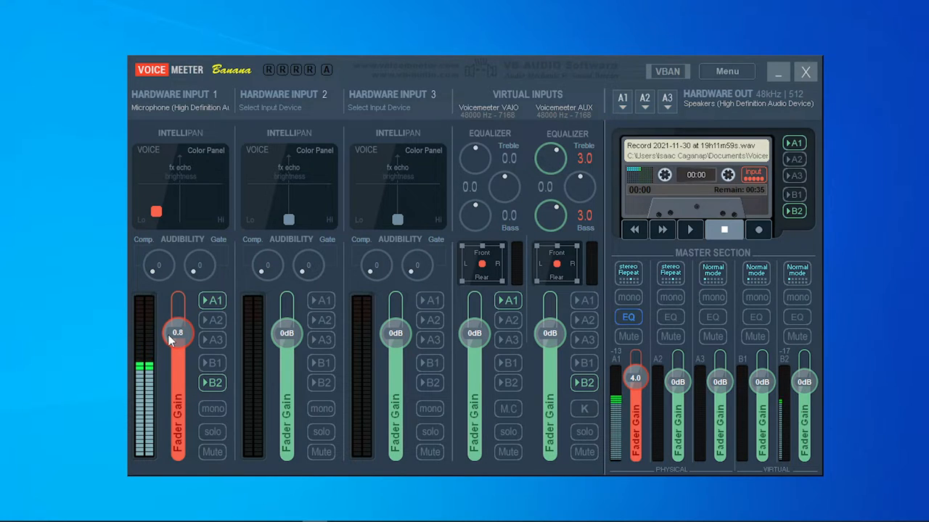
drag(177, 332, 177, 312)
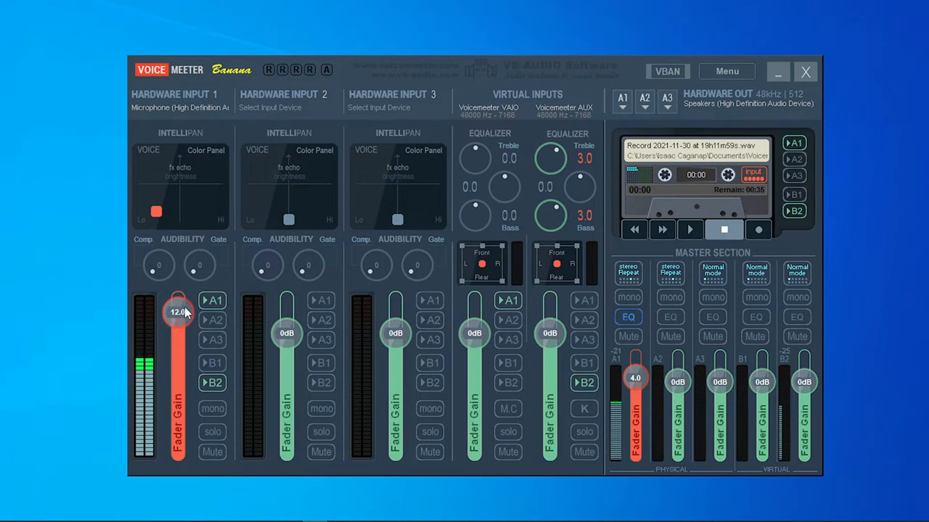
mouse_move(192, 328)
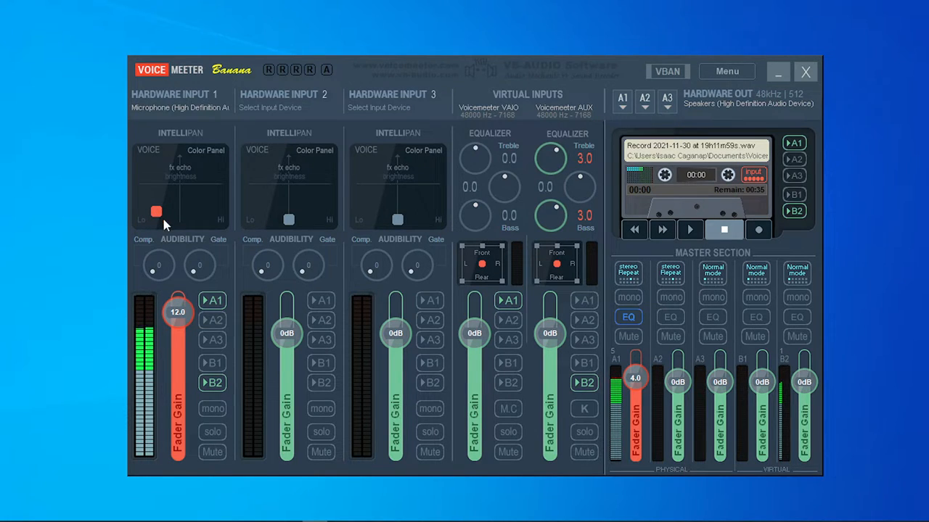
Step: Try the Intellipan voice position around the pad's corners before returning lower left
drag(155, 212, 143, 218)
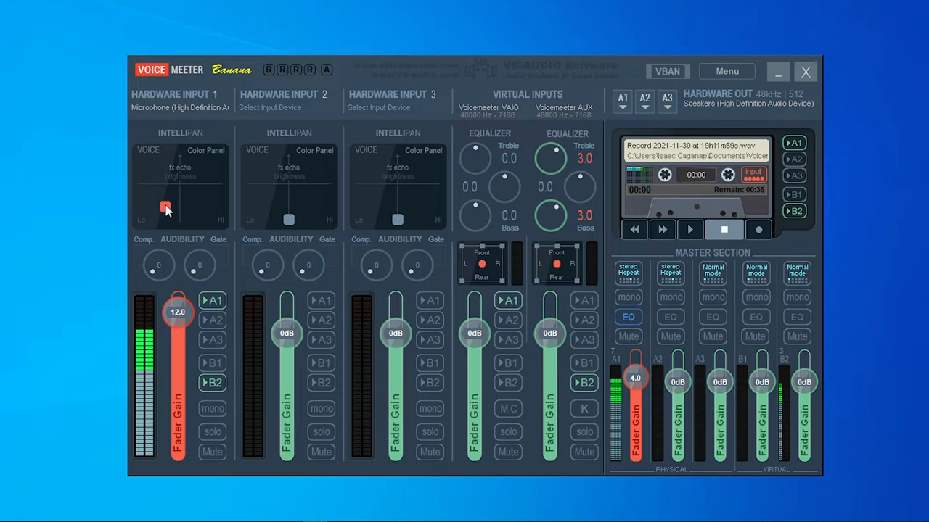
drag(165, 207, 220, 208)
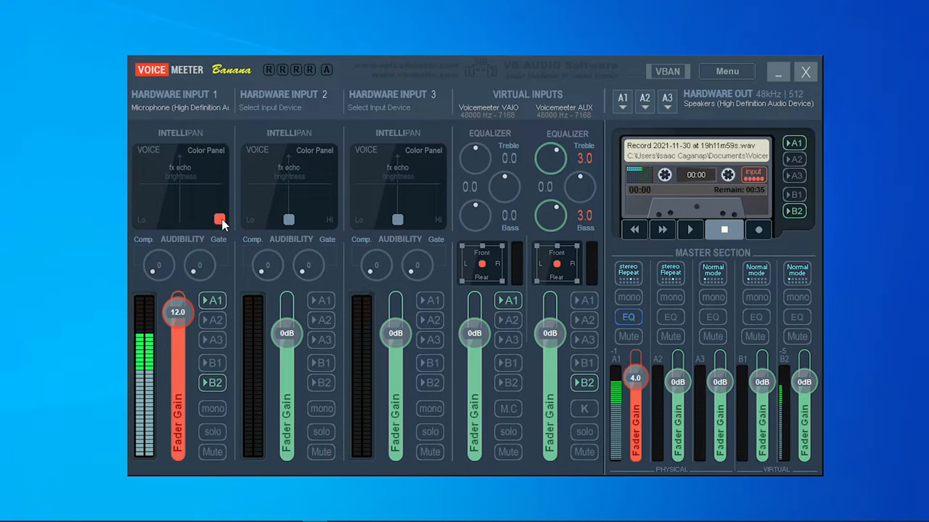
drag(221, 220, 206, 206)
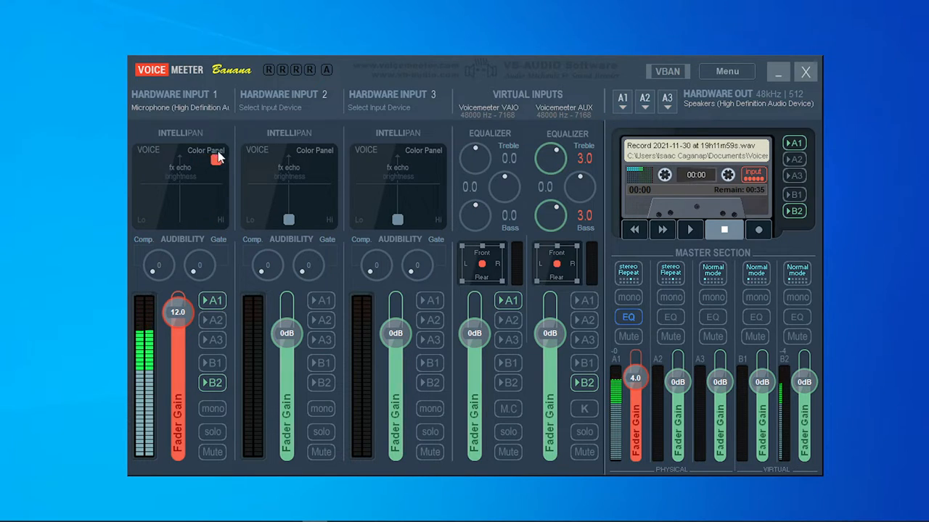
mouse_move(160, 153)
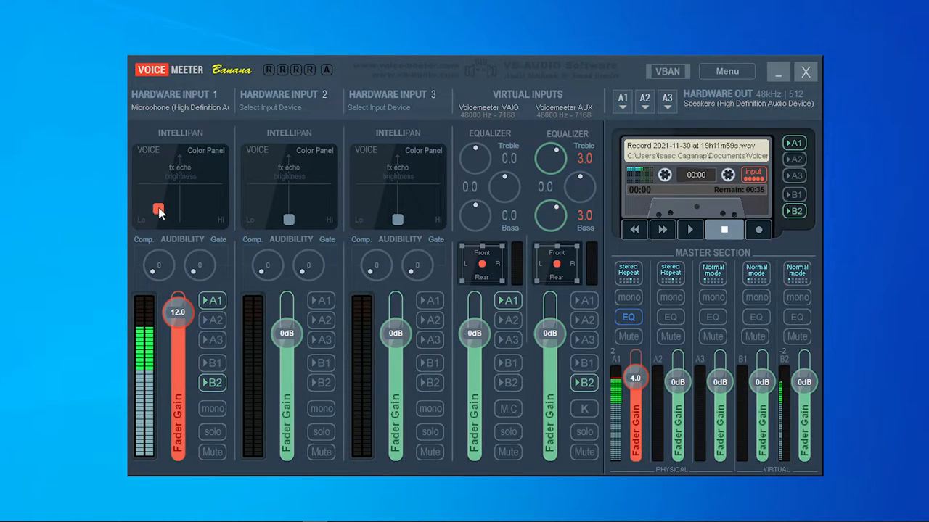
drag(159, 209, 144, 208)
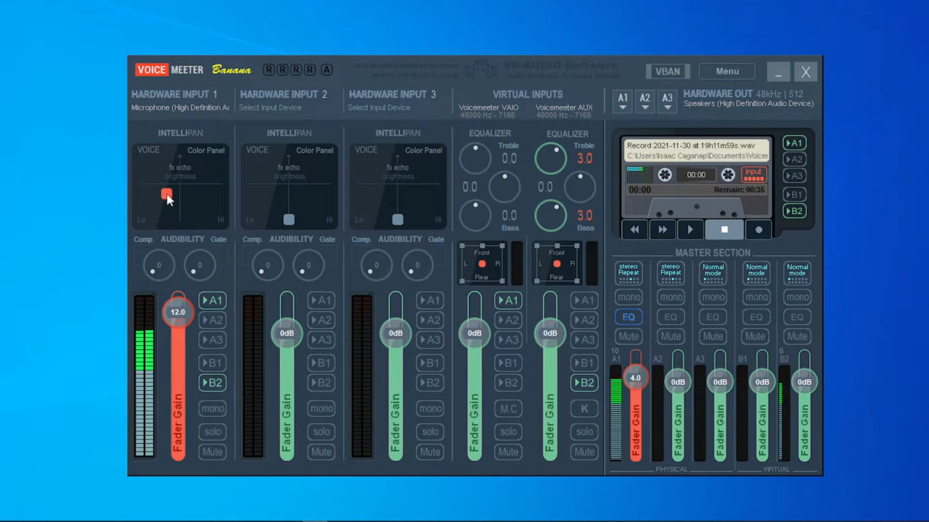
Step: Fine-tune the voice position to settle low on the left of the Intellipan pad
drag(167, 195, 167, 221)
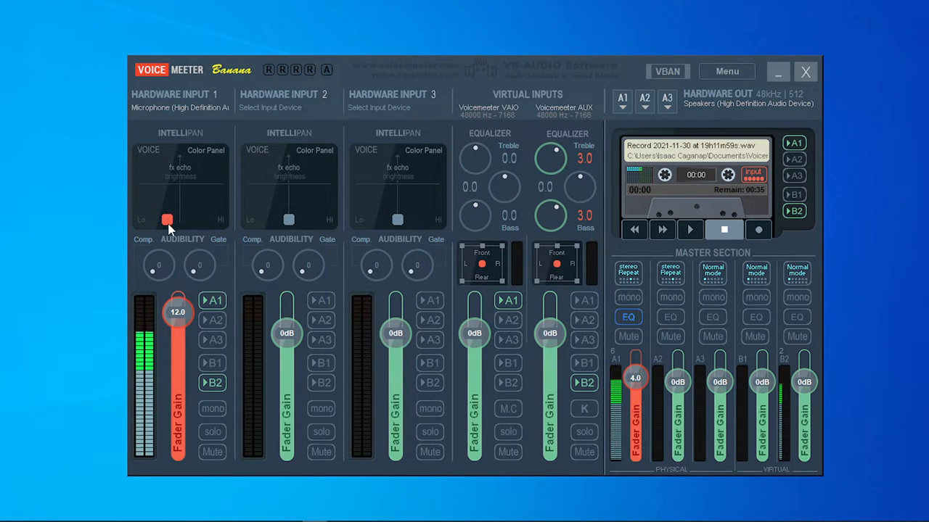
drag(168, 221, 168, 201)
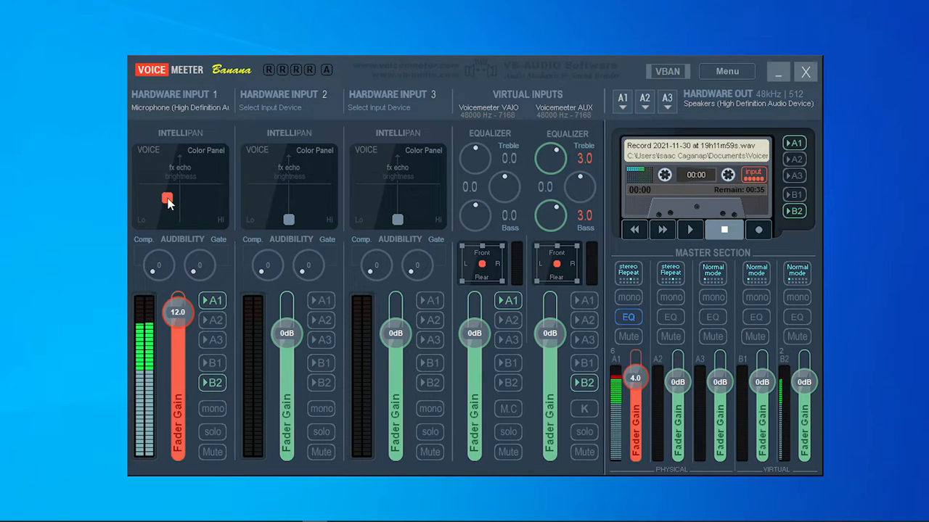
drag(167, 200, 168, 210)
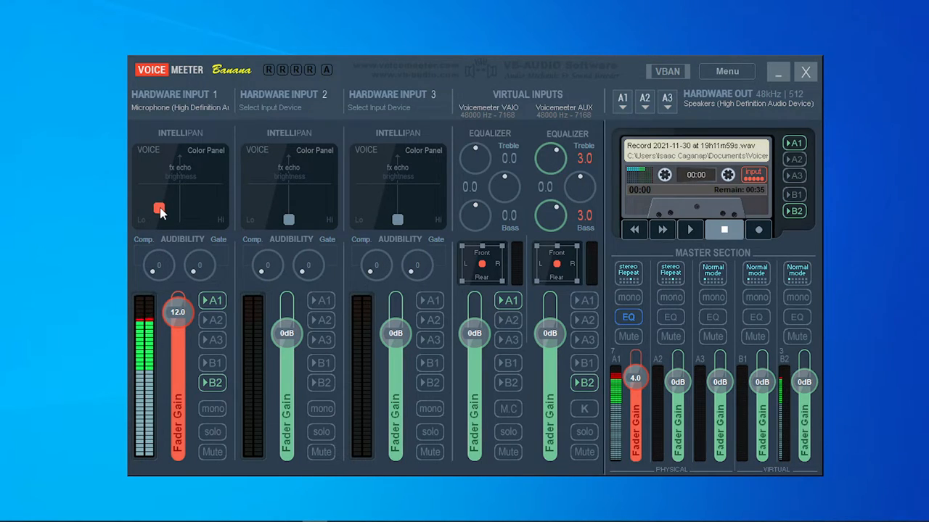
drag(159, 211, 160, 200)
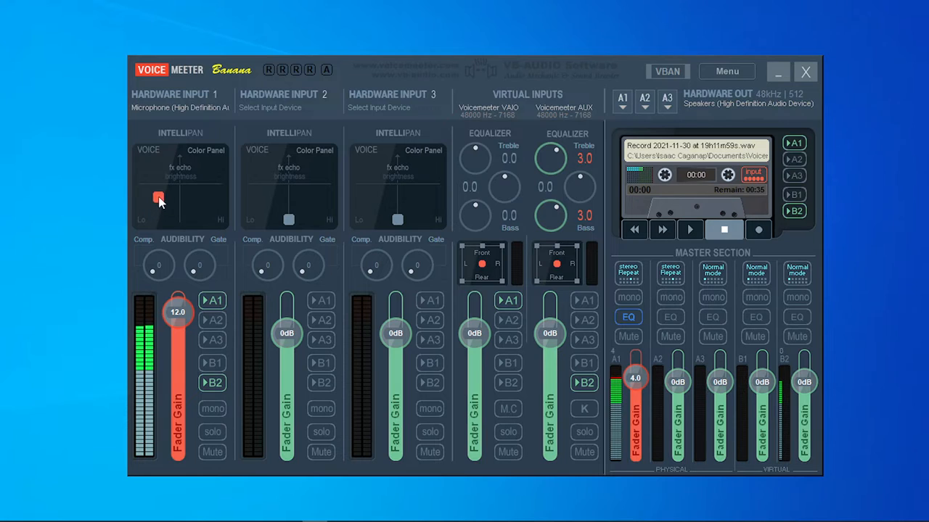
drag(159, 200, 159, 212)
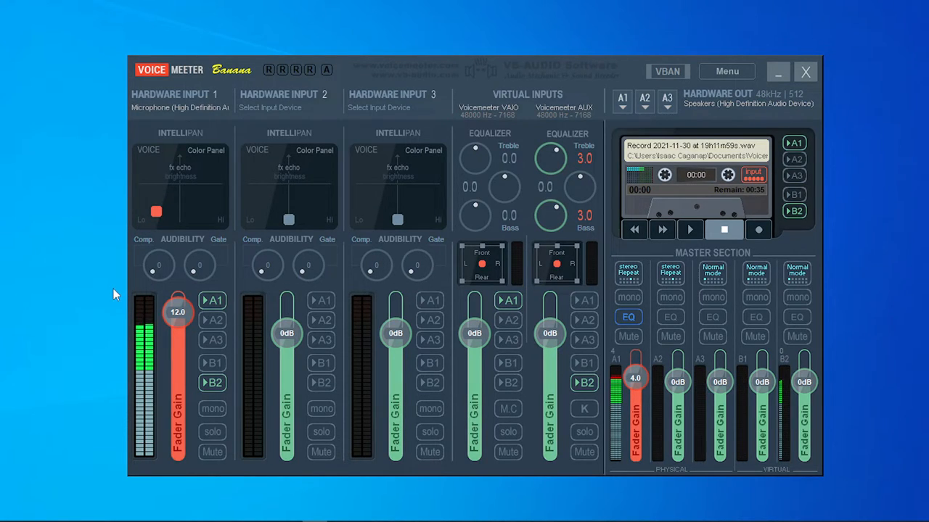
mouse_move(485, 166)
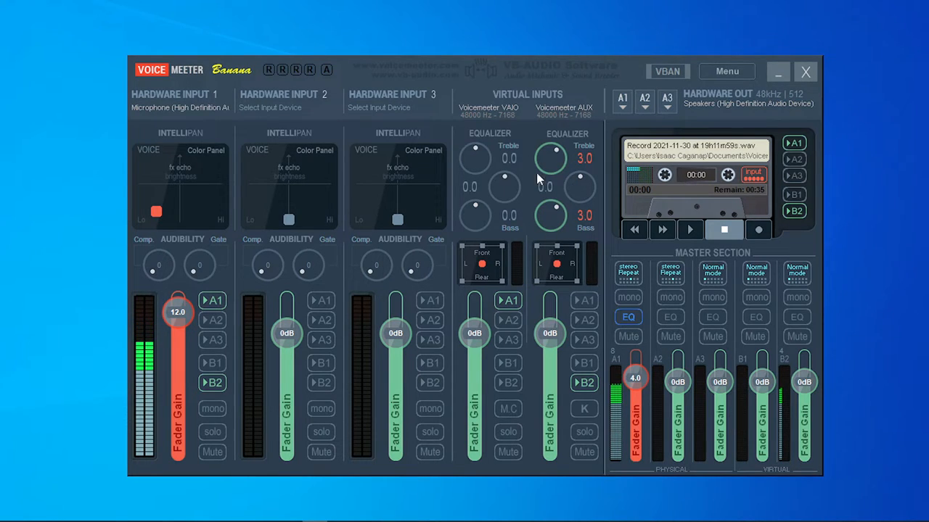
mouse_move(566, 129)
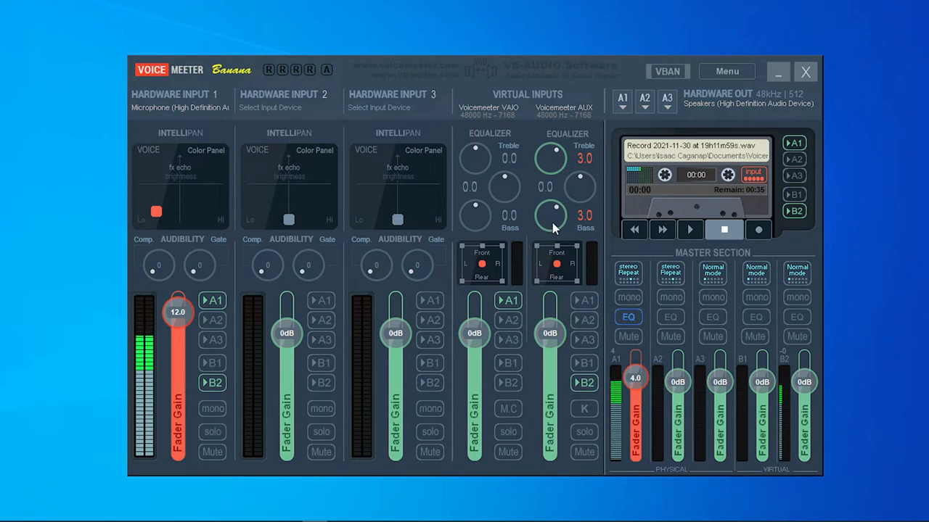
mouse_move(563, 252)
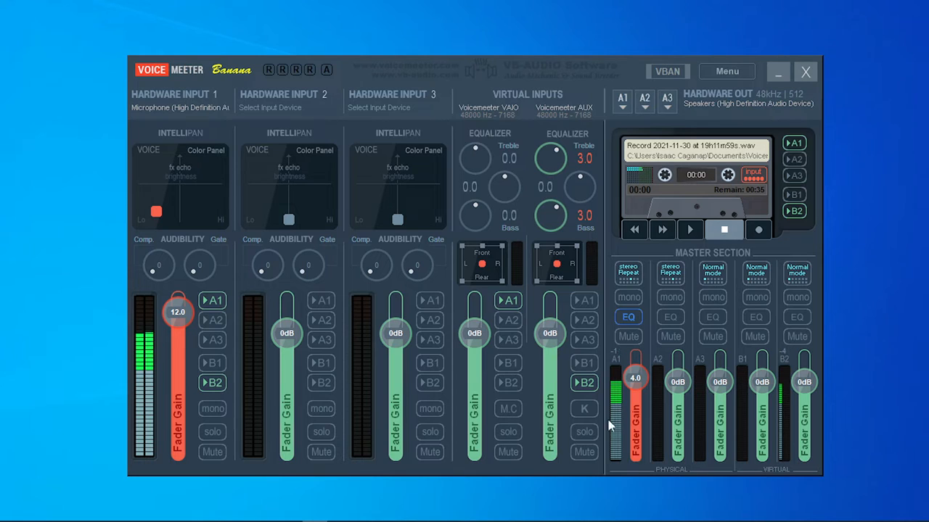
mouse_move(627, 435)
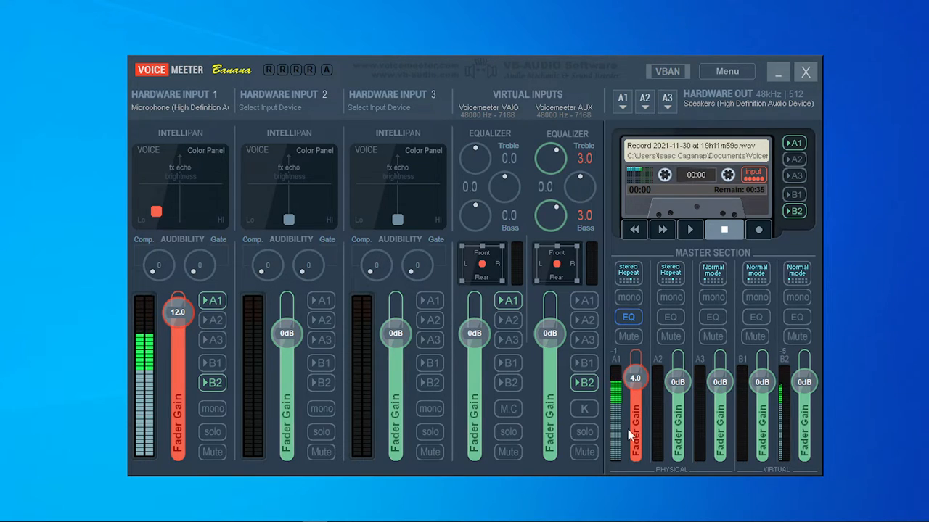
mouse_move(635, 395)
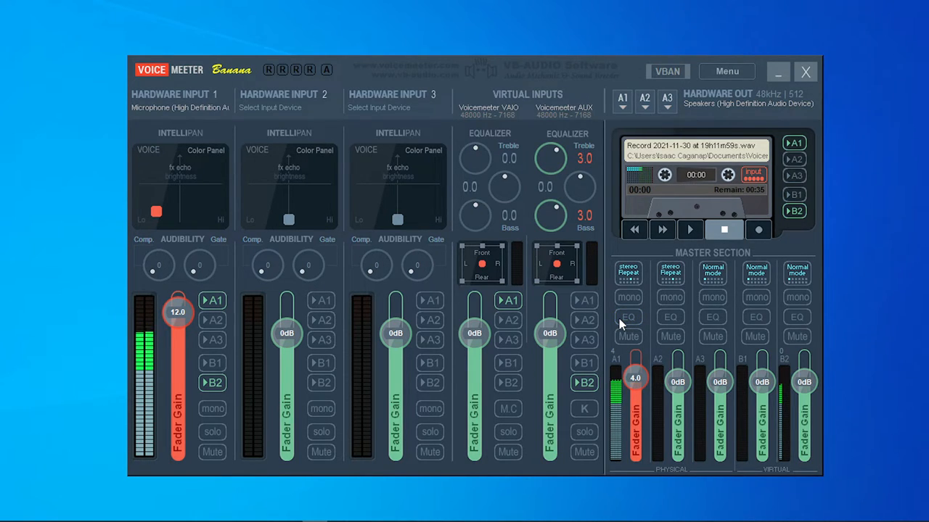
click(628, 316)
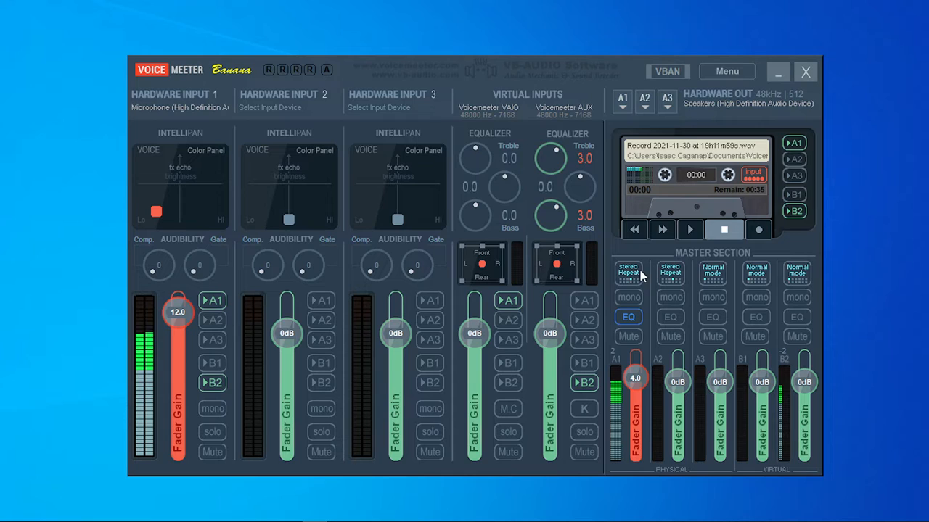
mouse_move(850, 408)
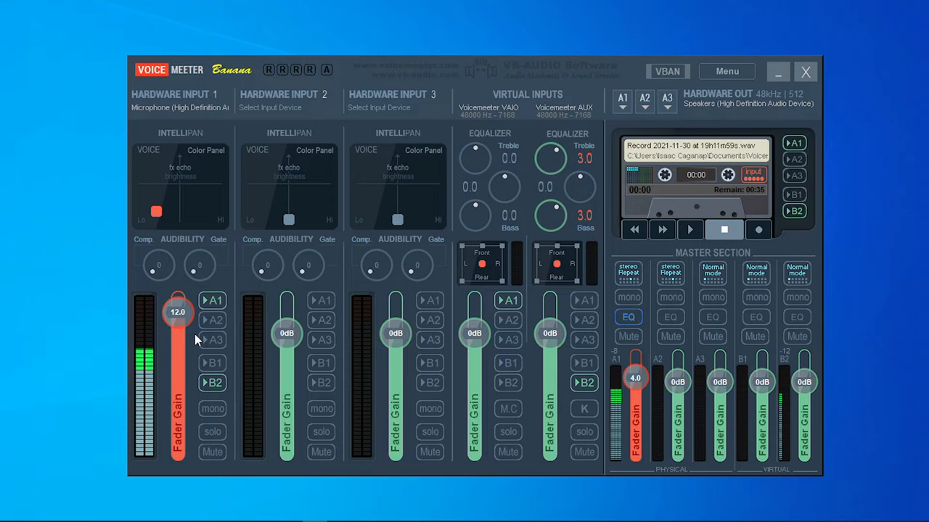
mouse_move(555, 376)
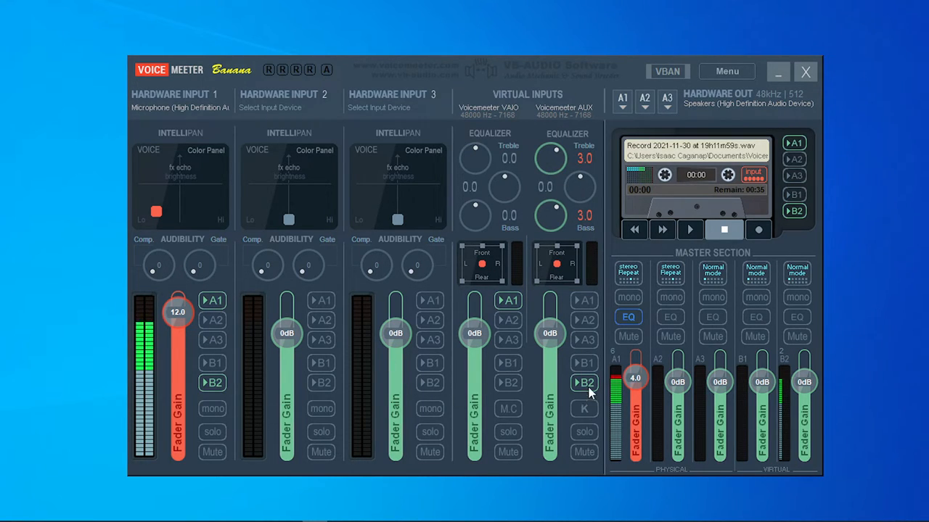
click(585, 383)
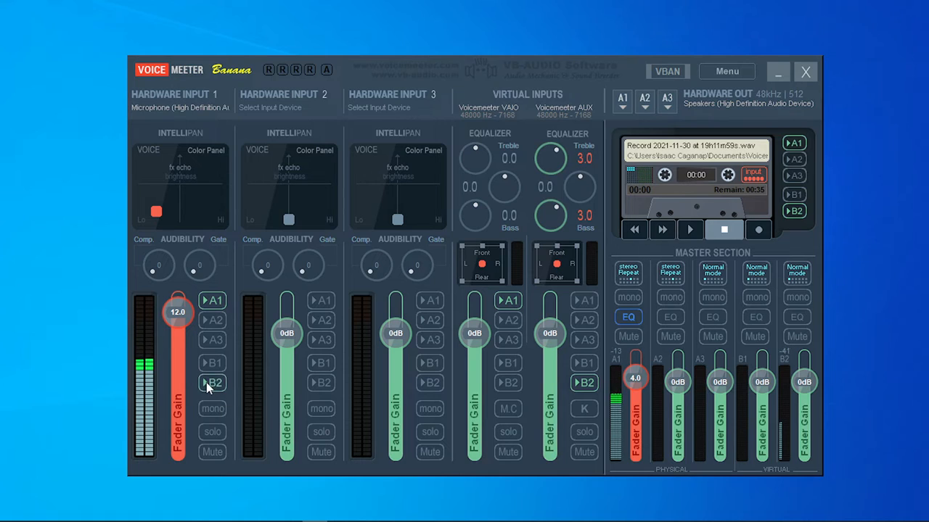
click(211, 299)
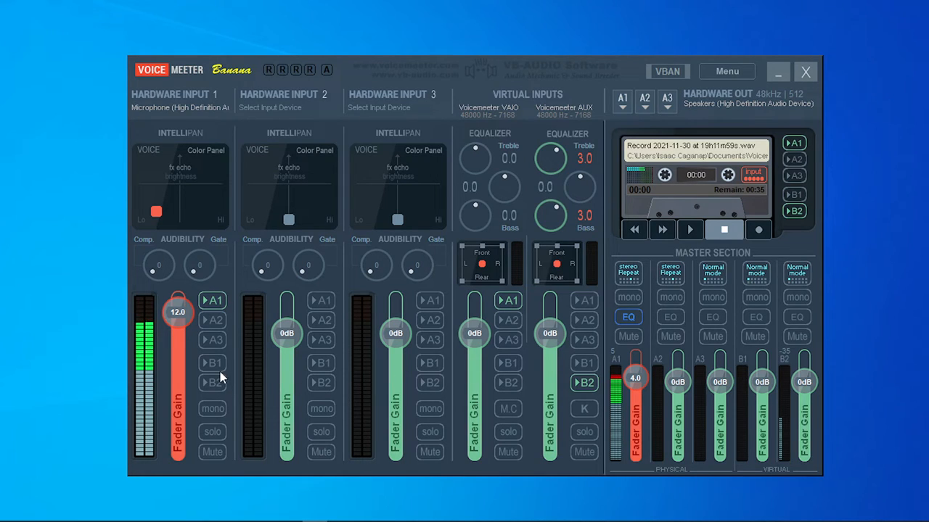
click(212, 383)
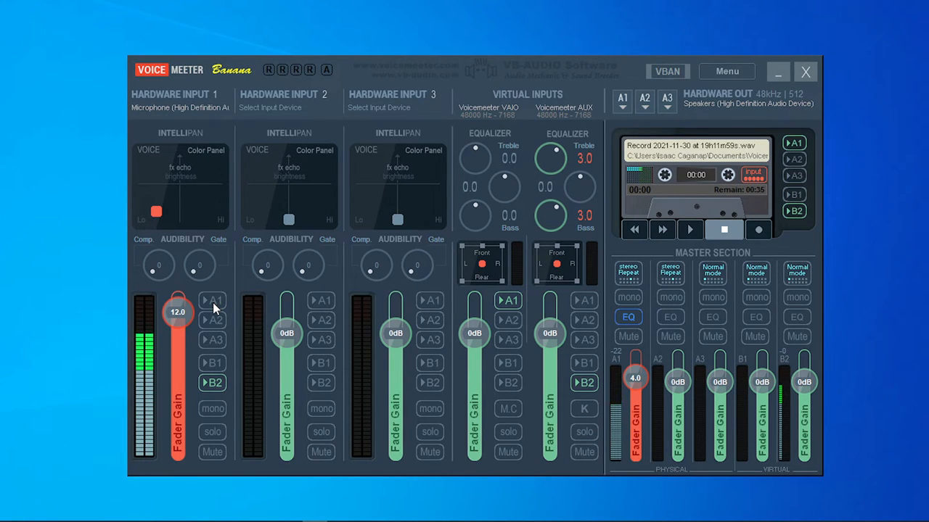
click(212, 300)
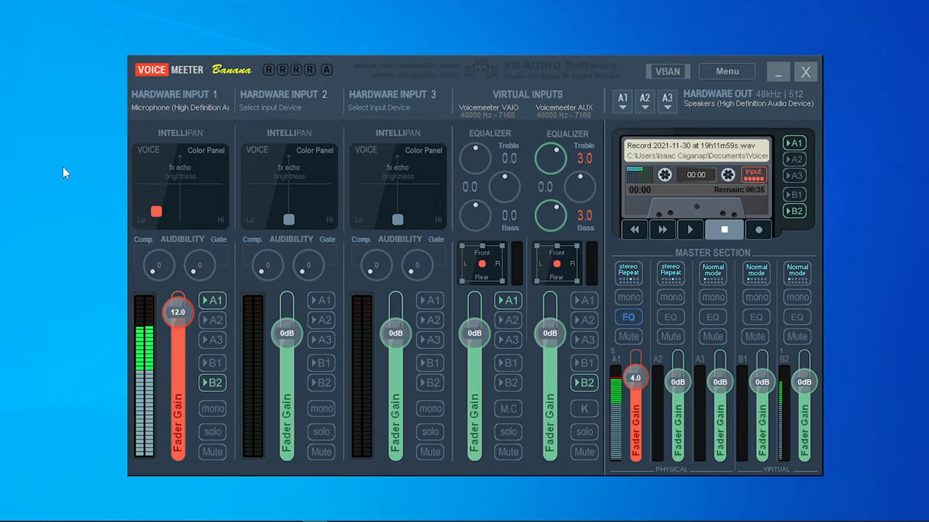
mouse_move(273, 180)
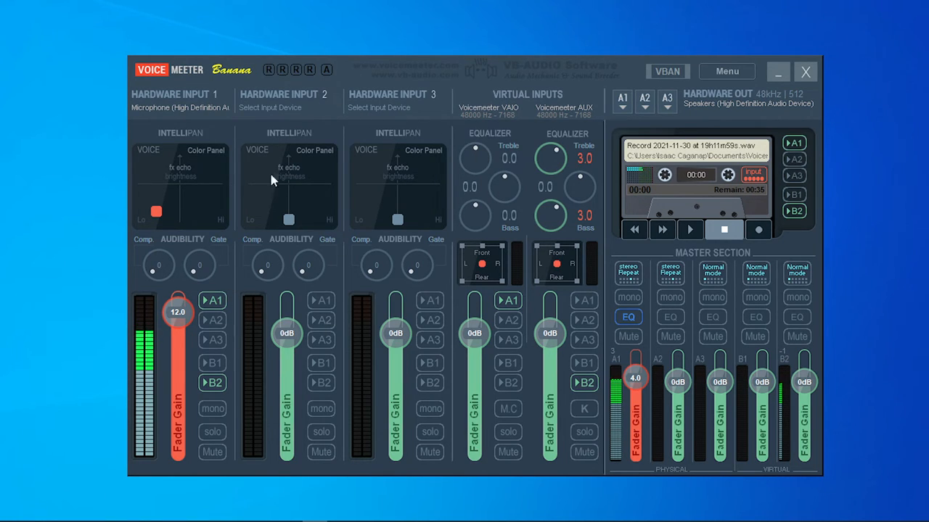
mouse_move(78, 180)
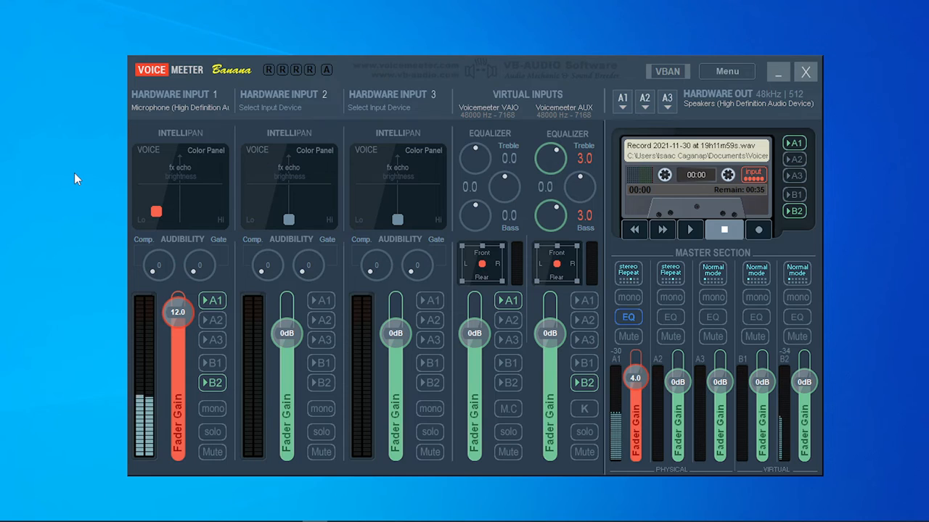
mouse_move(377, 278)
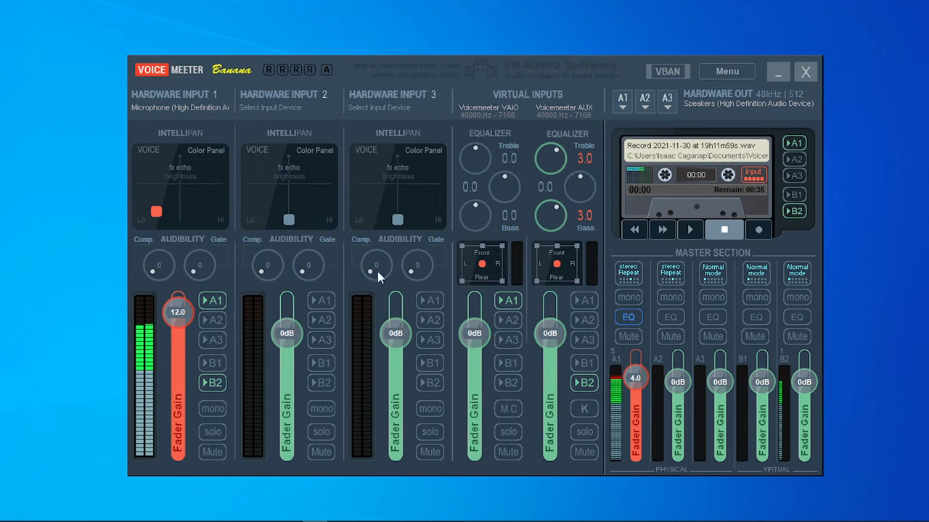
mouse_move(166, 253)
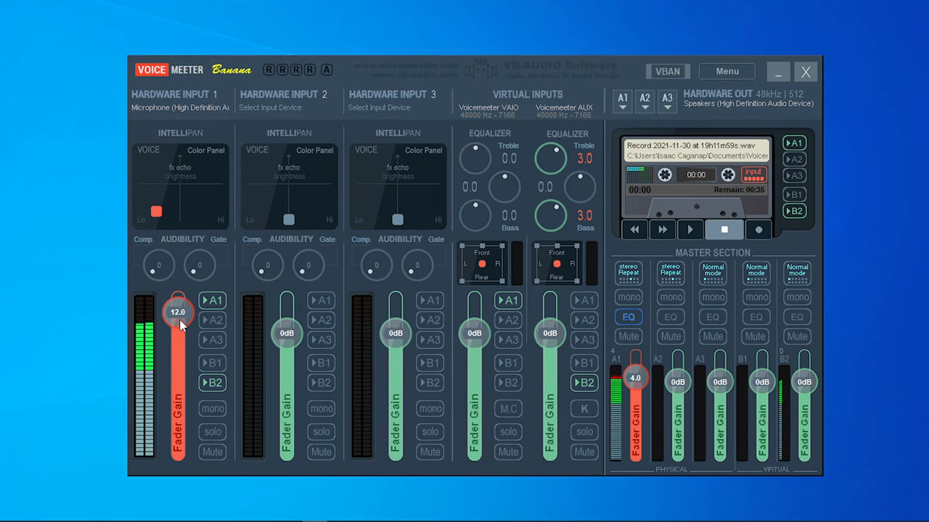
drag(177, 312, 177, 332)
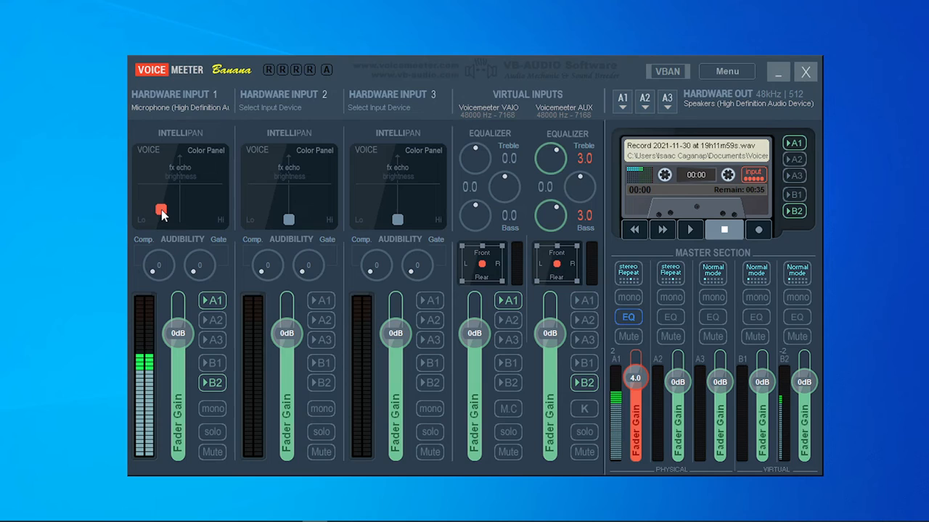
drag(177, 332, 177, 312)
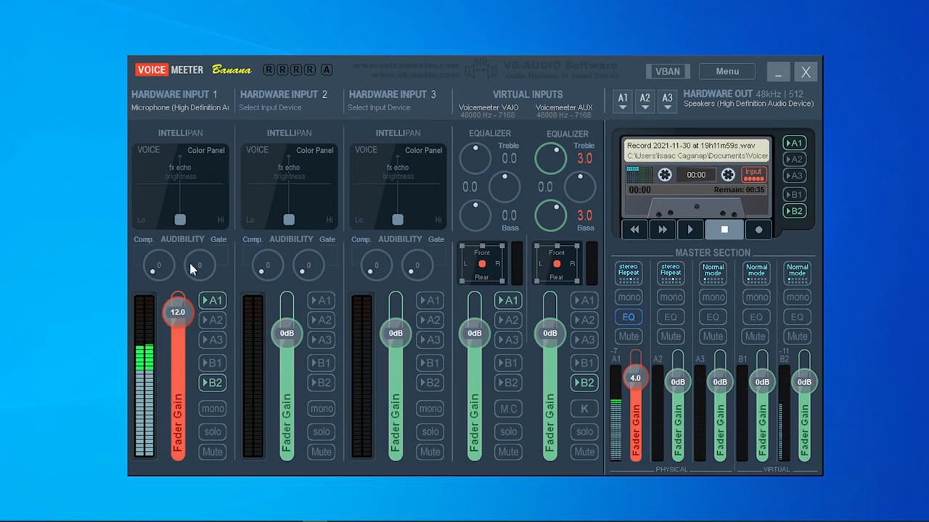